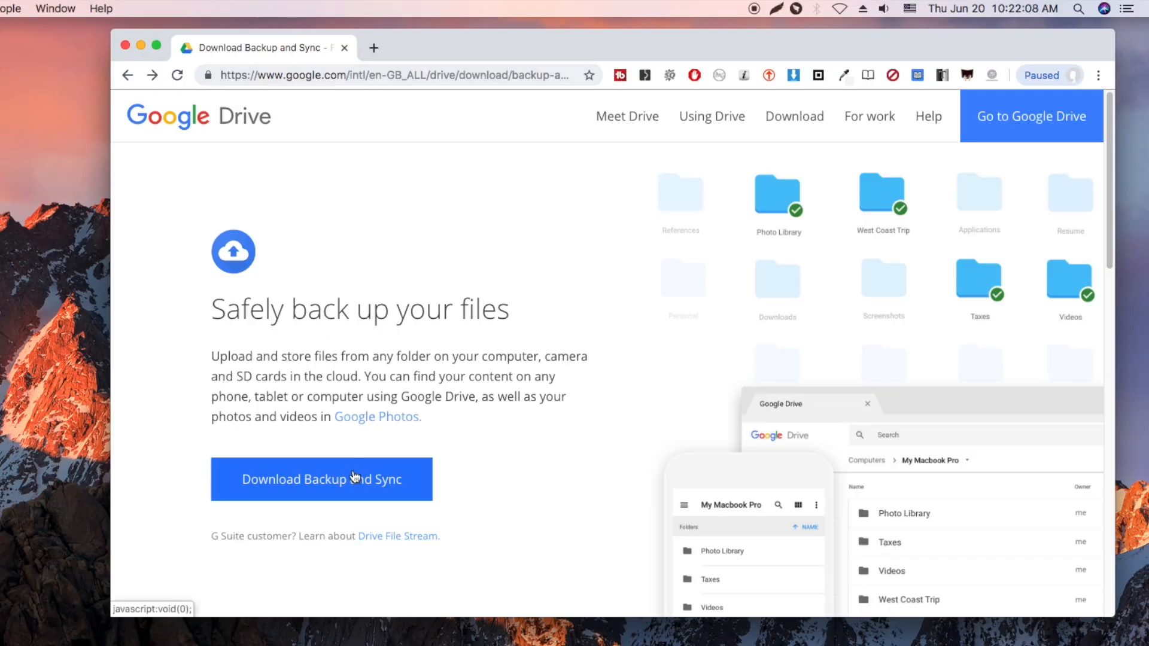
Download the Backup and Sync from Google installer from the Google Drive page
{"action": "left_click", "coordinate": [320, 480]}
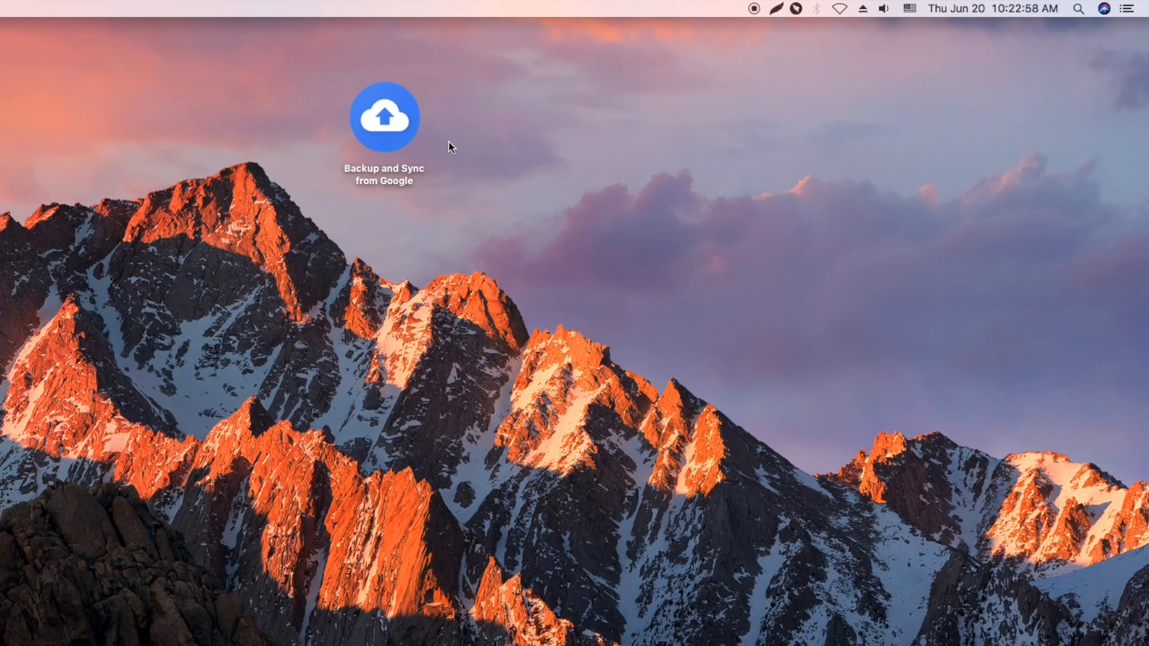
Launch Backup and Sync from the desktop and sign in to the Google account
{"action": "left_click", "coordinate": [383, 117]}
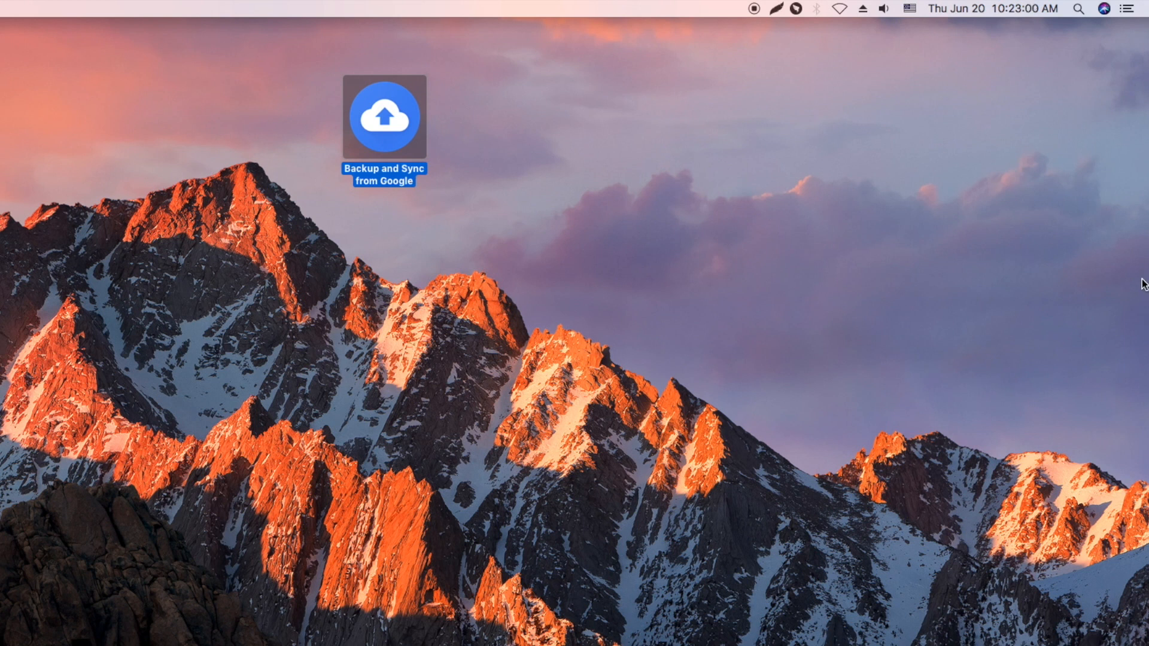
{"action": "double_click", "coordinate": [384, 117]}
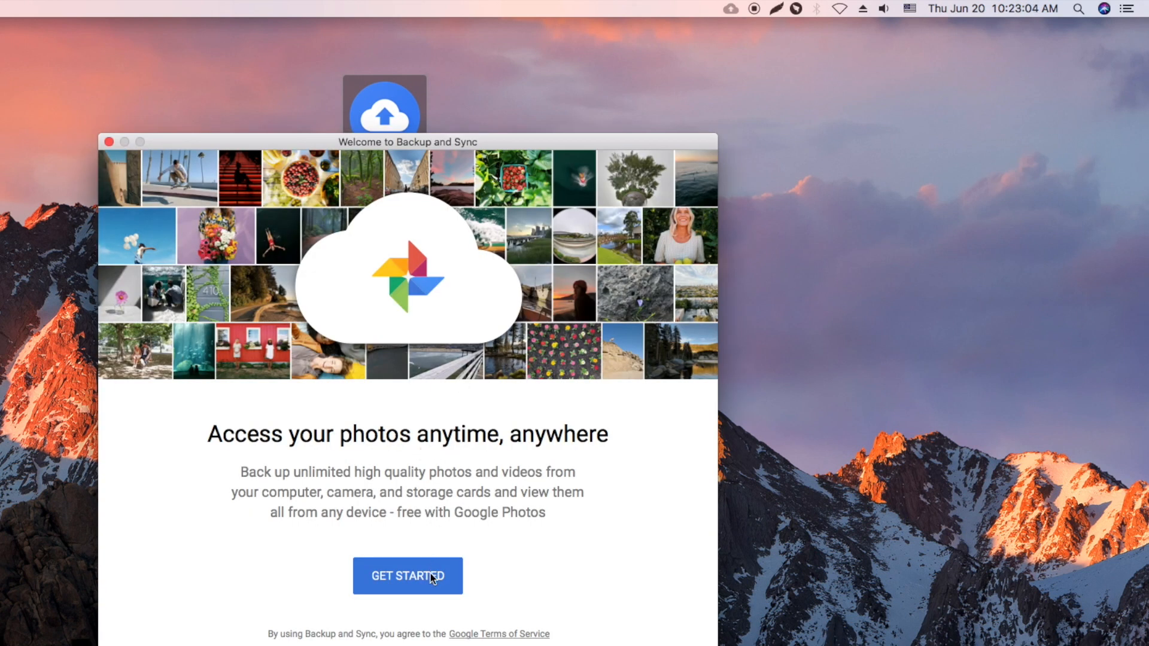
{"action": "left_click", "coordinate": [408, 576]}
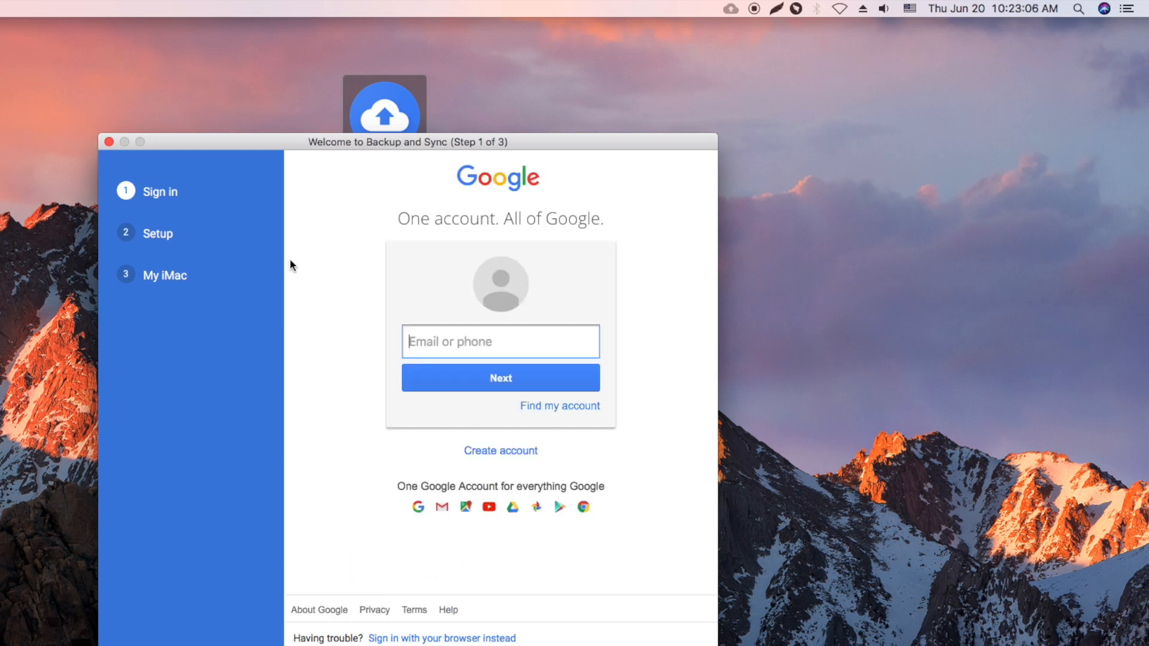
{"action": "left_click", "coordinate": [501, 341]}
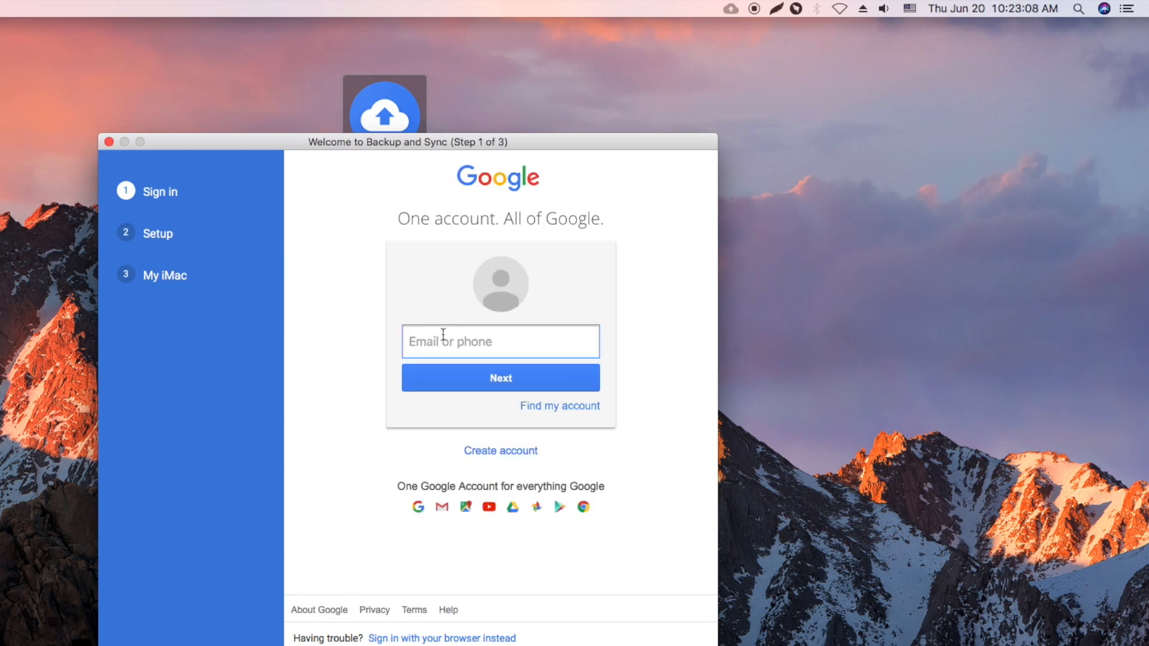
{"action": "left_click", "coordinate": [500, 378]}
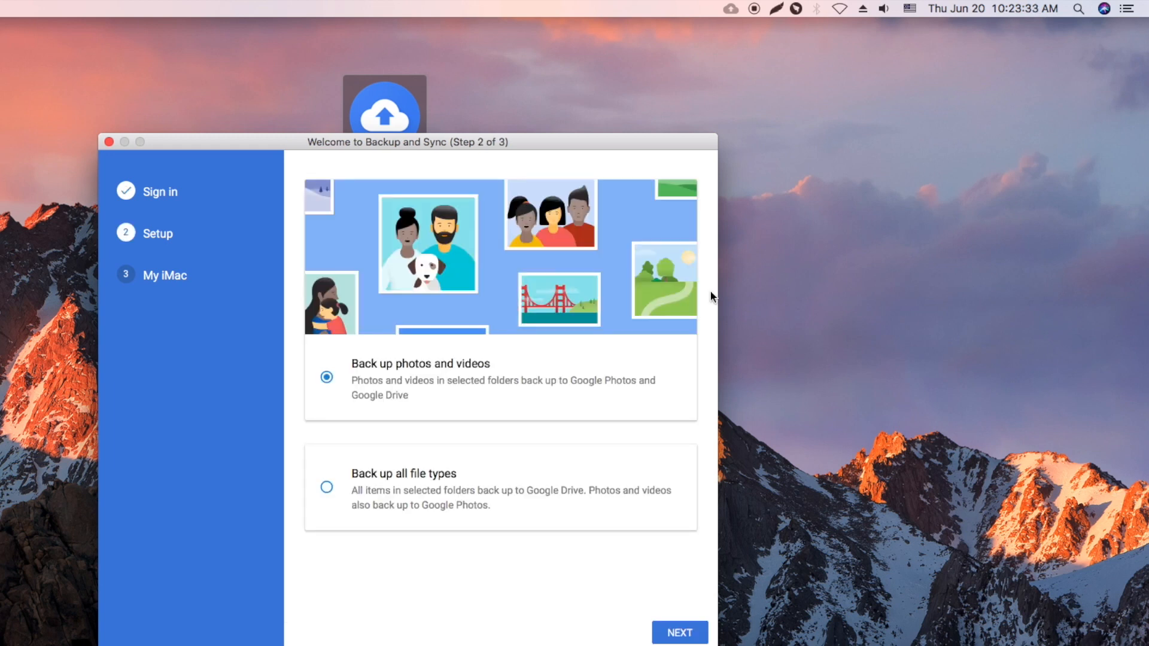
Deselect the Desktop, Documents and Pictures folders from backup and start syncing
{"action": "left_click", "coordinate": [677, 632]}
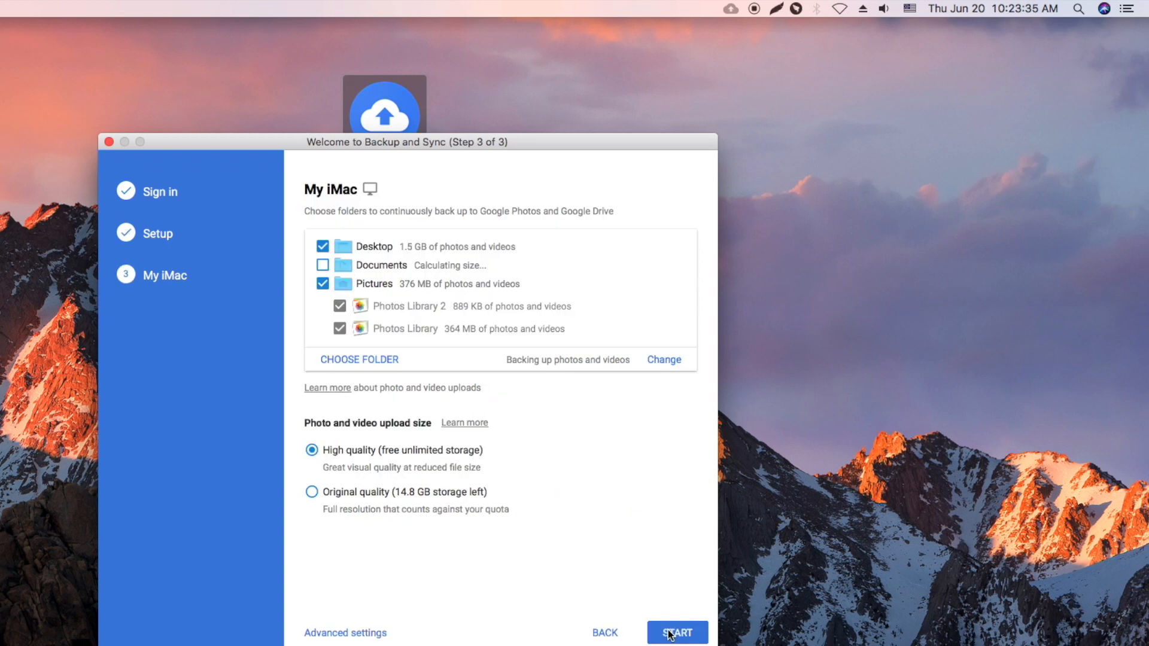
{"action": "left_click", "coordinate": [322, 284]}
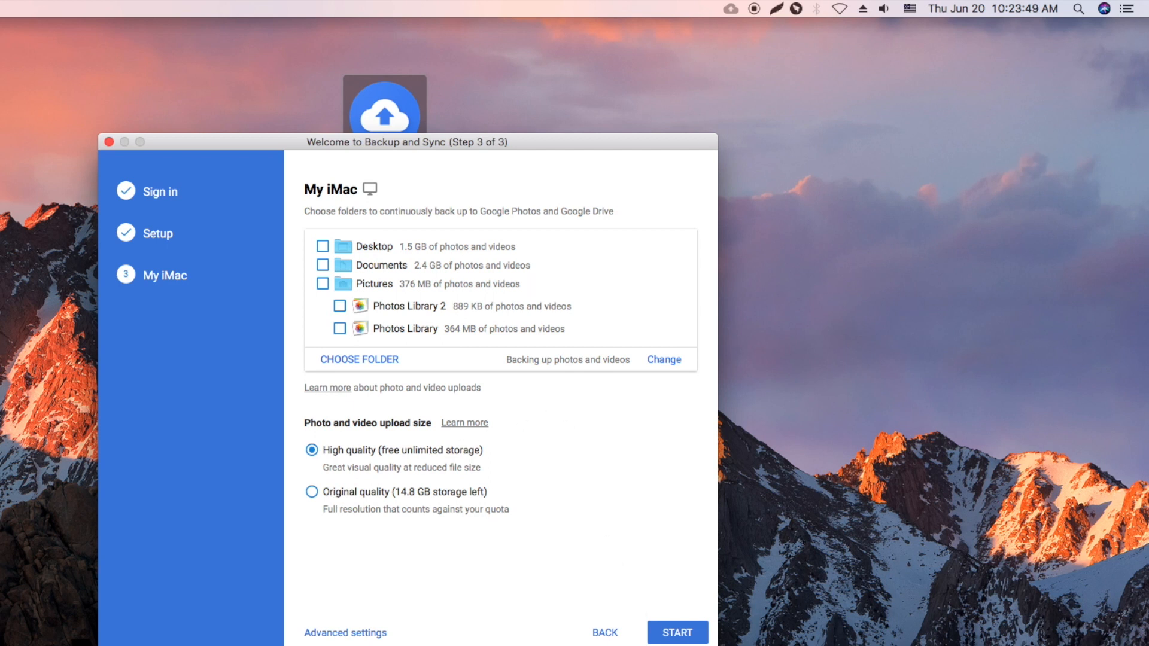
{"action": "left_click", "coordinate": [675, 632]}
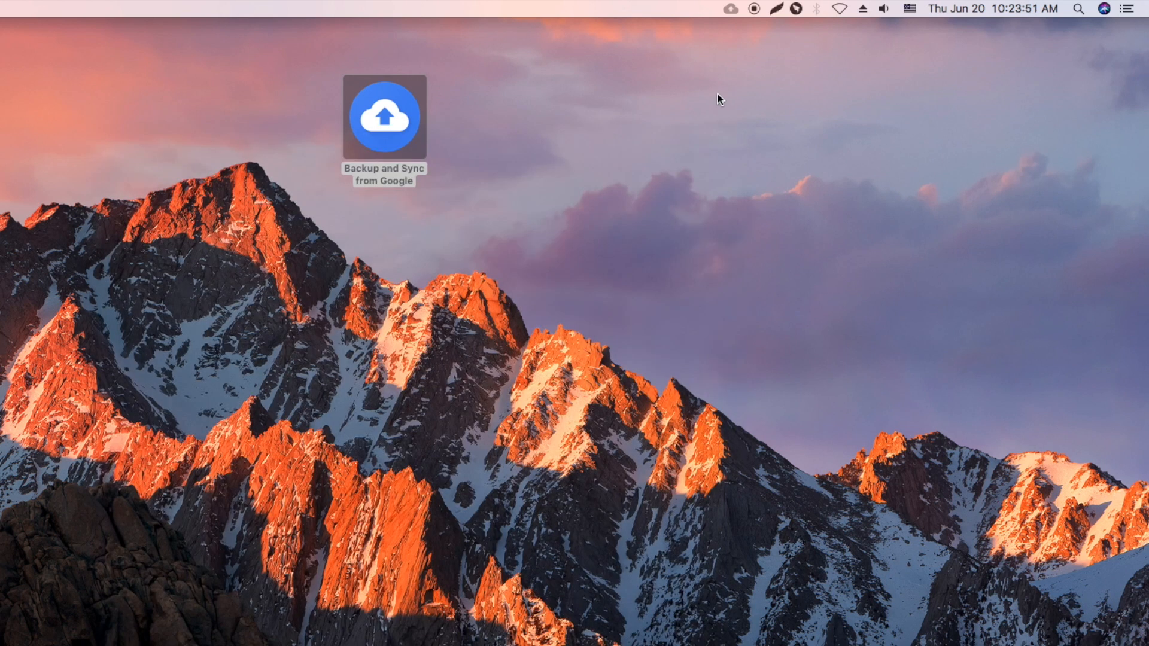
Enable 'Sync My Drive to this computer' in Backup and Sync's Google Drive preferences
{"action": "left_click", "coordinate": [730, 8]}
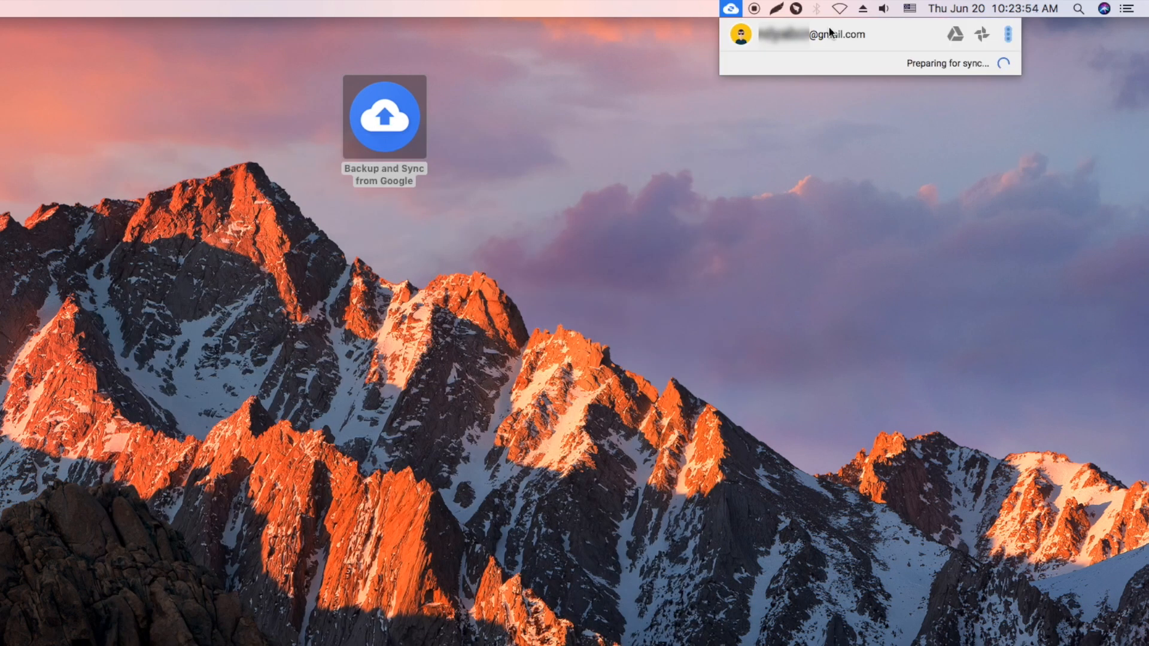
{"action": "left_click", "coordinate": [1007, 34]}
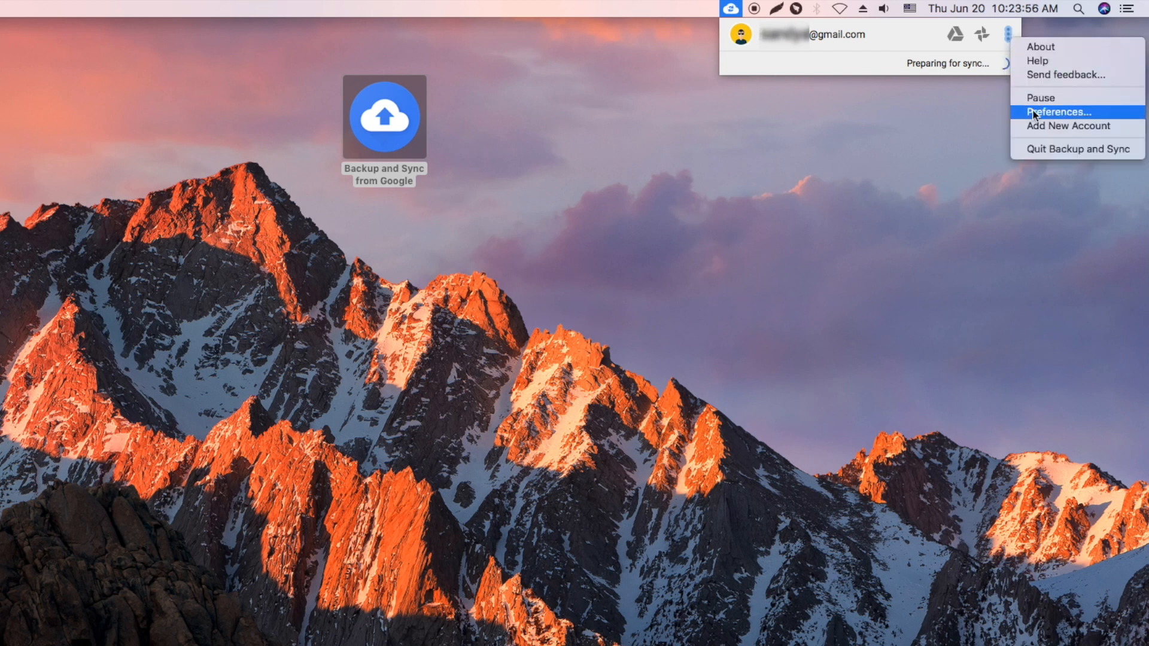
{"action": "left_click", "coordinate": [1060, 111]}
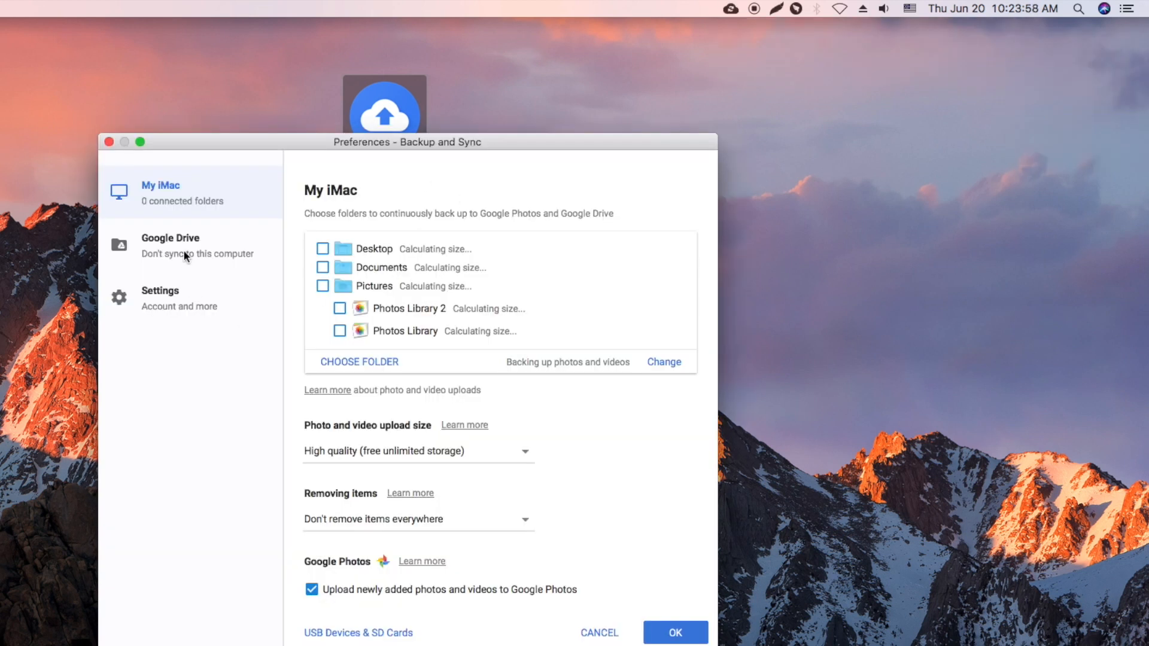
{"action": "left_click", "coordinate": [170, 239]}
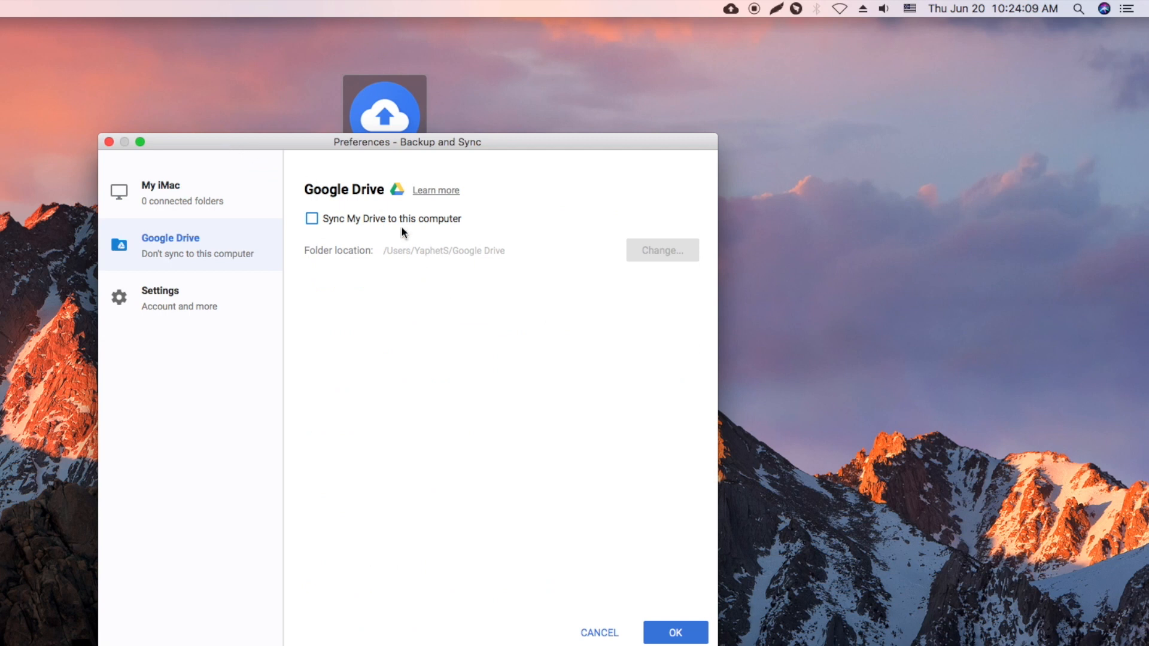
{"action": "left_click", "coordinate": [311, 218]}
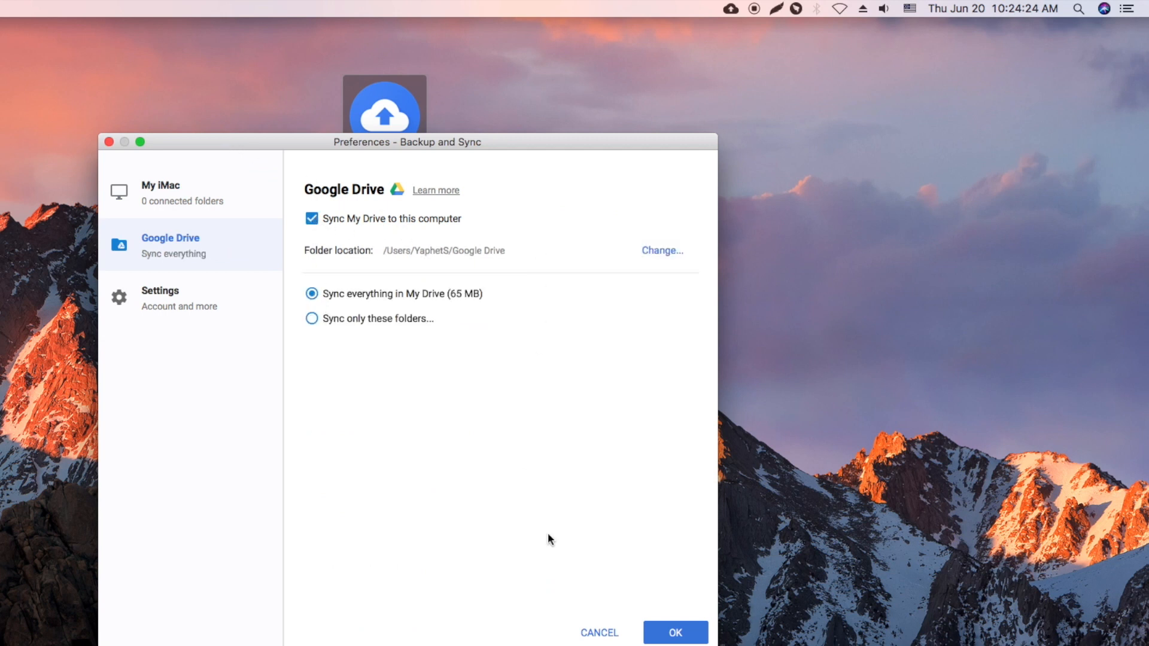
{"action": "left_click", "coordinate": [674, 632]}
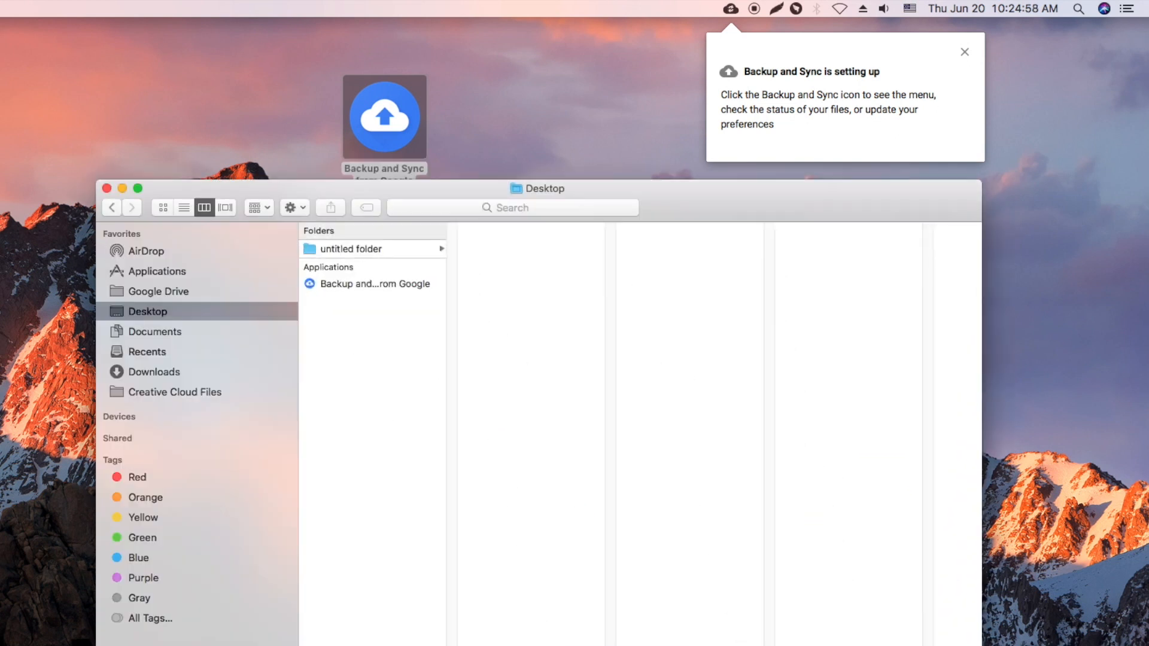
{"action": "left_click", "coordinate": [157, 290]}
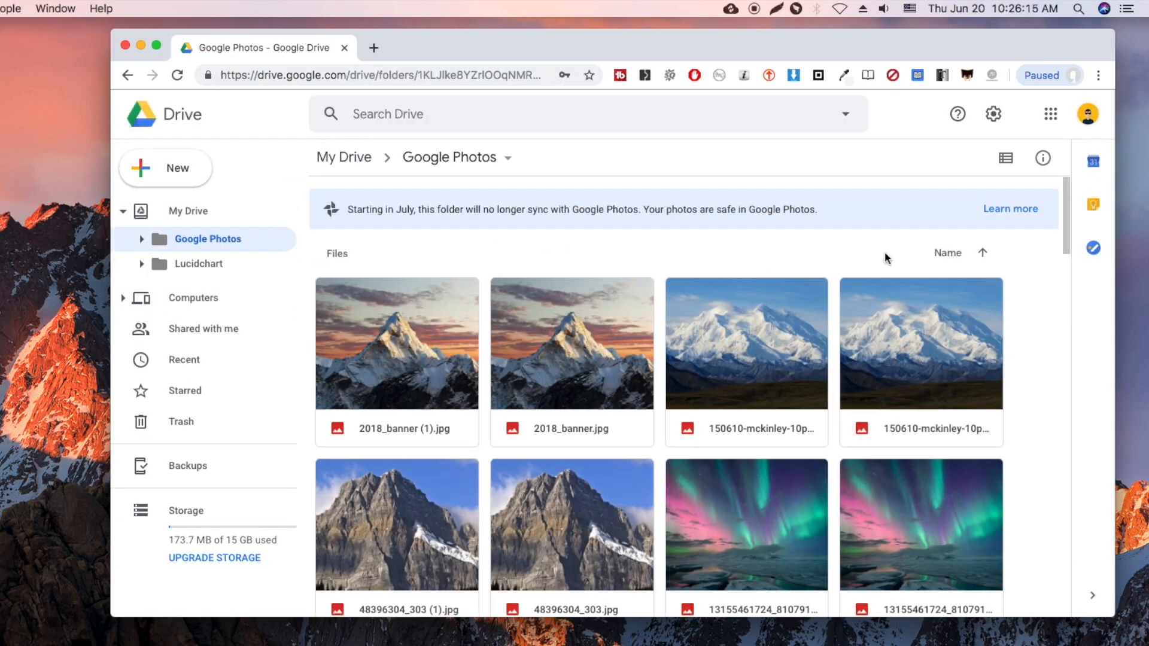
Scroll through the Google Photos folder to view the duplicated aurora and mountain photos
{"action": "scroll", "scroll_direction": "down", "scroll_amount": 3}
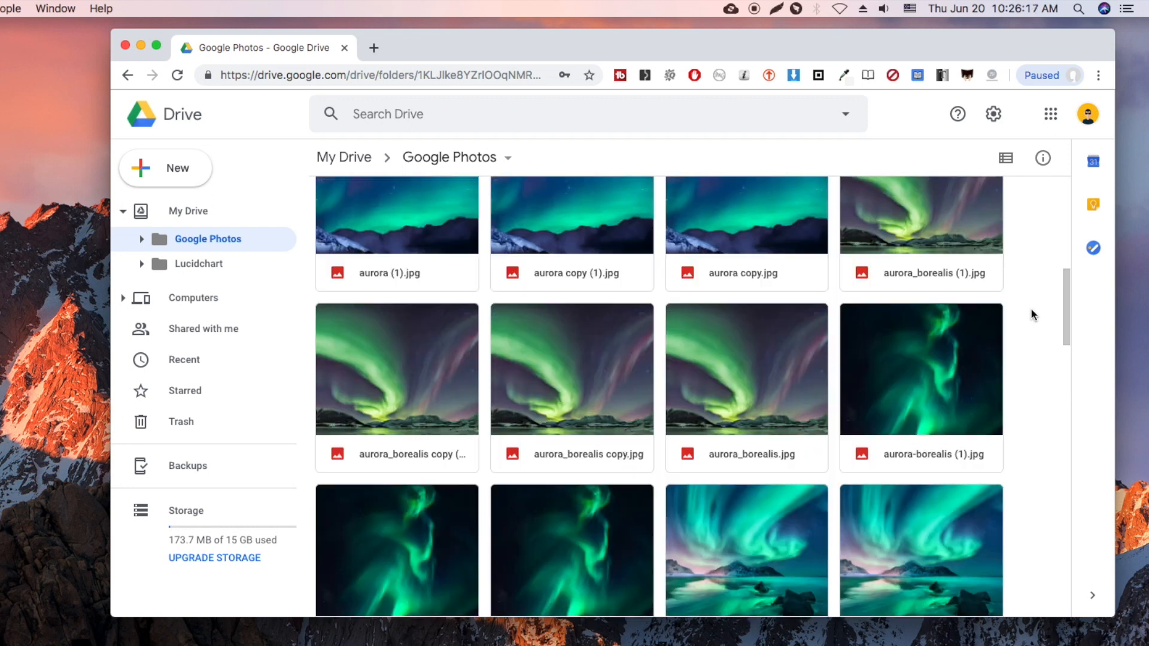
{"action": "scroll", "scroll_direction": "down", "scroll_amount": 3}
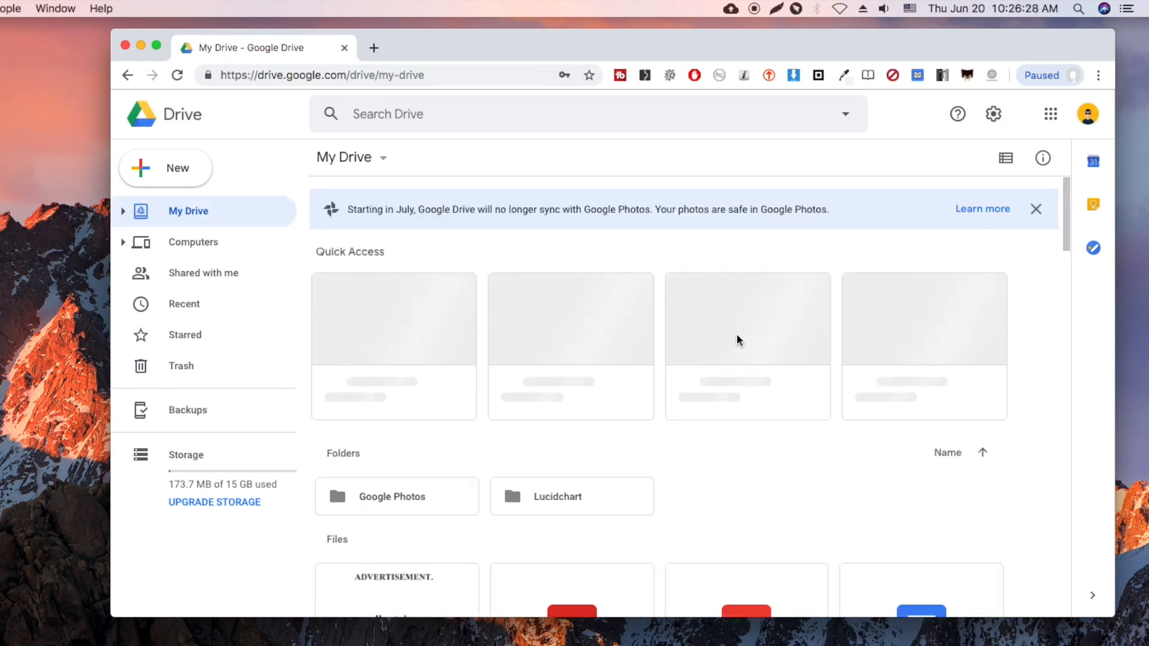
{"action": "scroll", "scroll_direction": "down", "scroll_amount": 3}
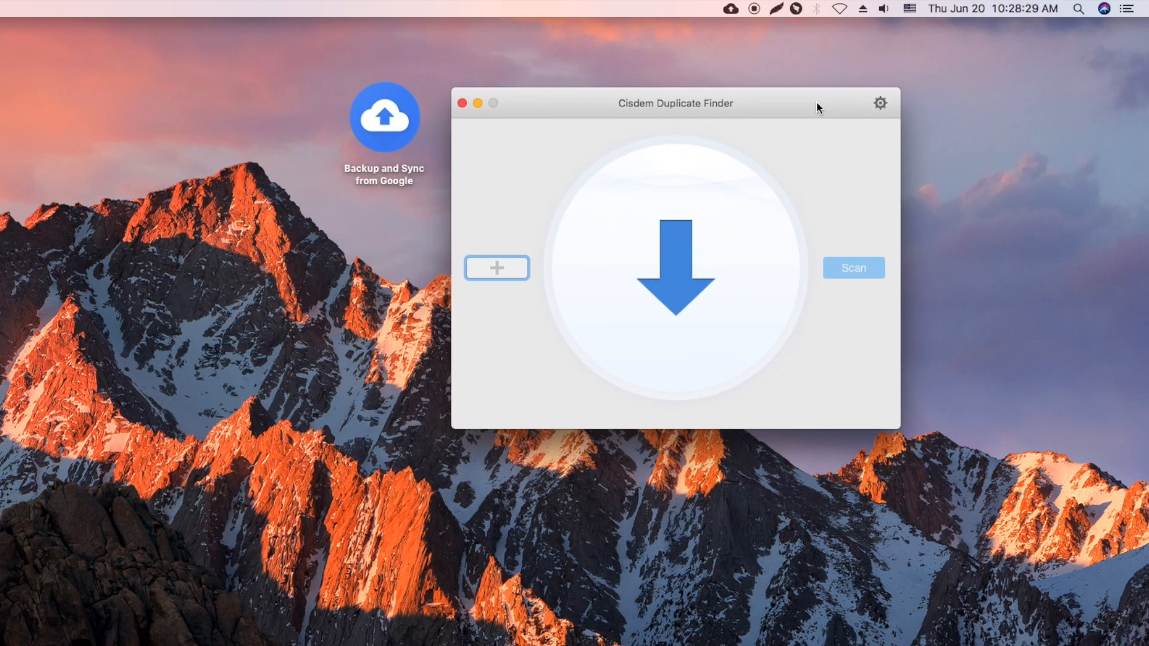
Add the Google Drive folder as a scan location and scan it for duplicates
{"action": "left_click", "coordinate": [496, 267]}
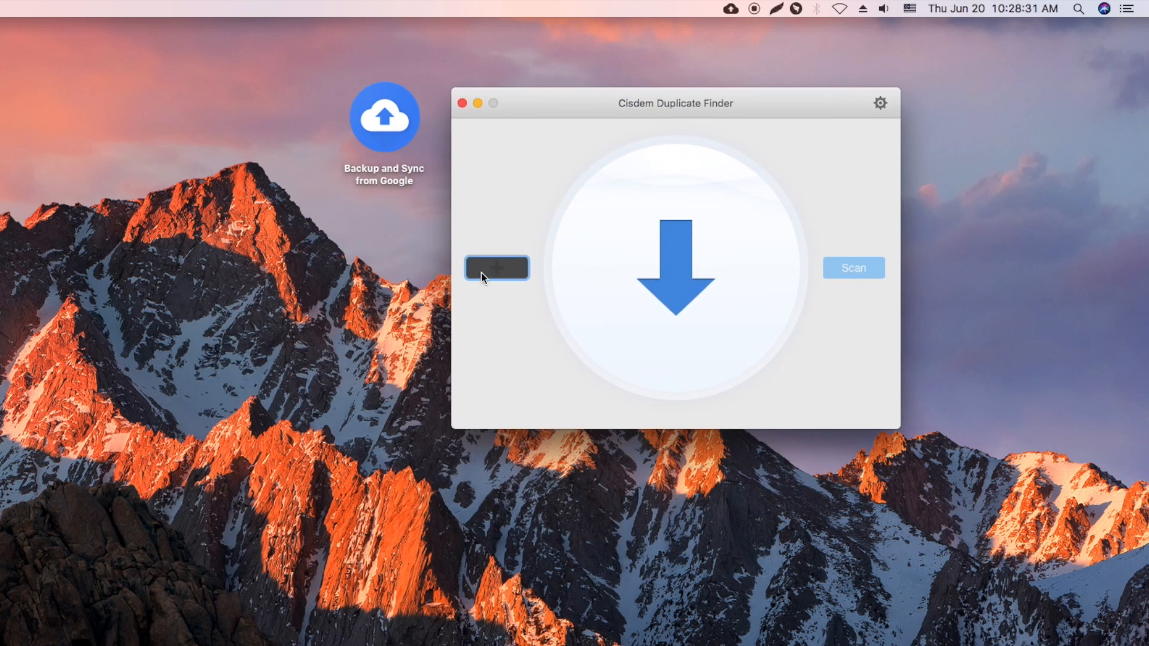
{"action": "left_click", "coordinate": [497, 268]}
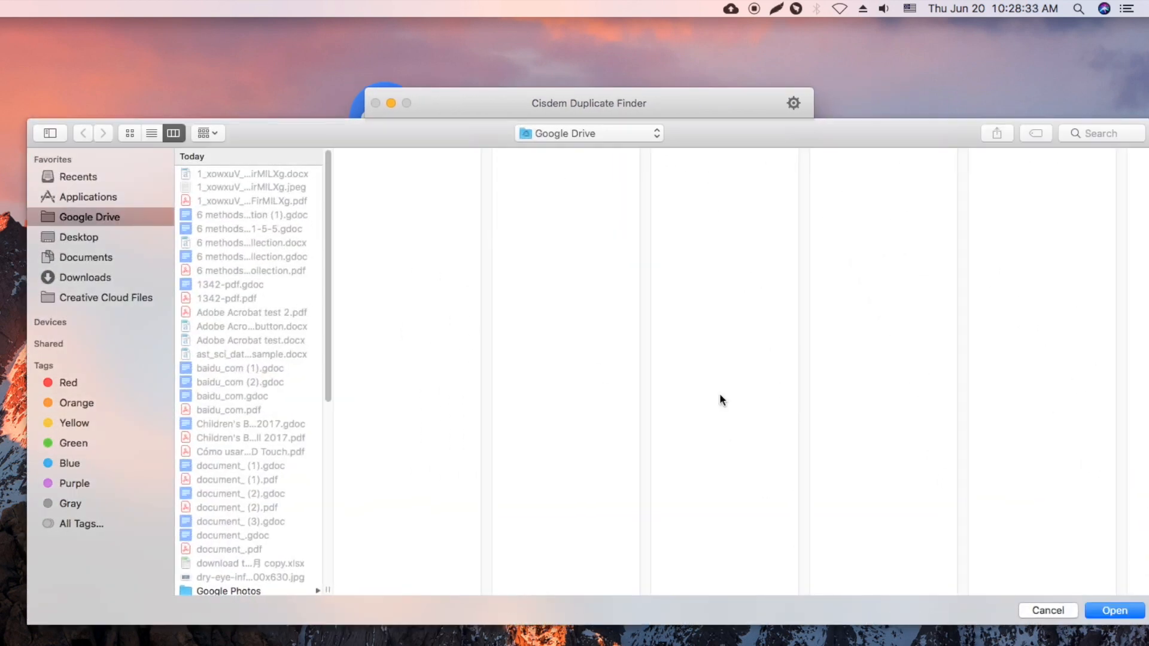
{"action": "left_click", "coordinate": [1113, 616]}
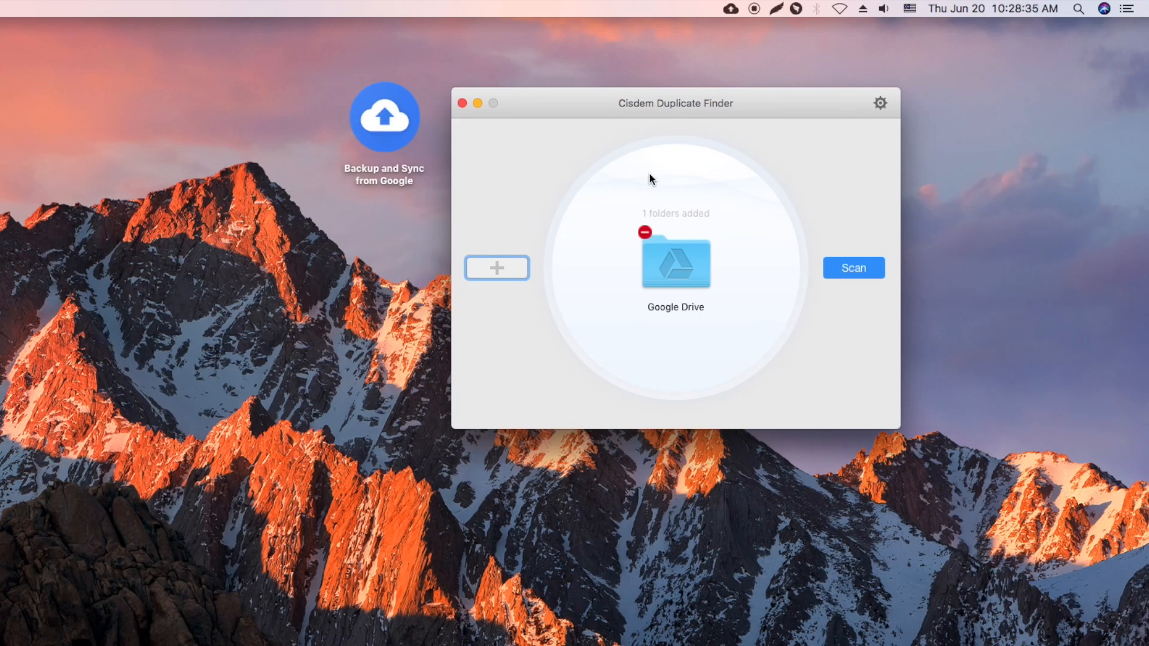
{"action": "left_click", "coordinate": [853, 267]}
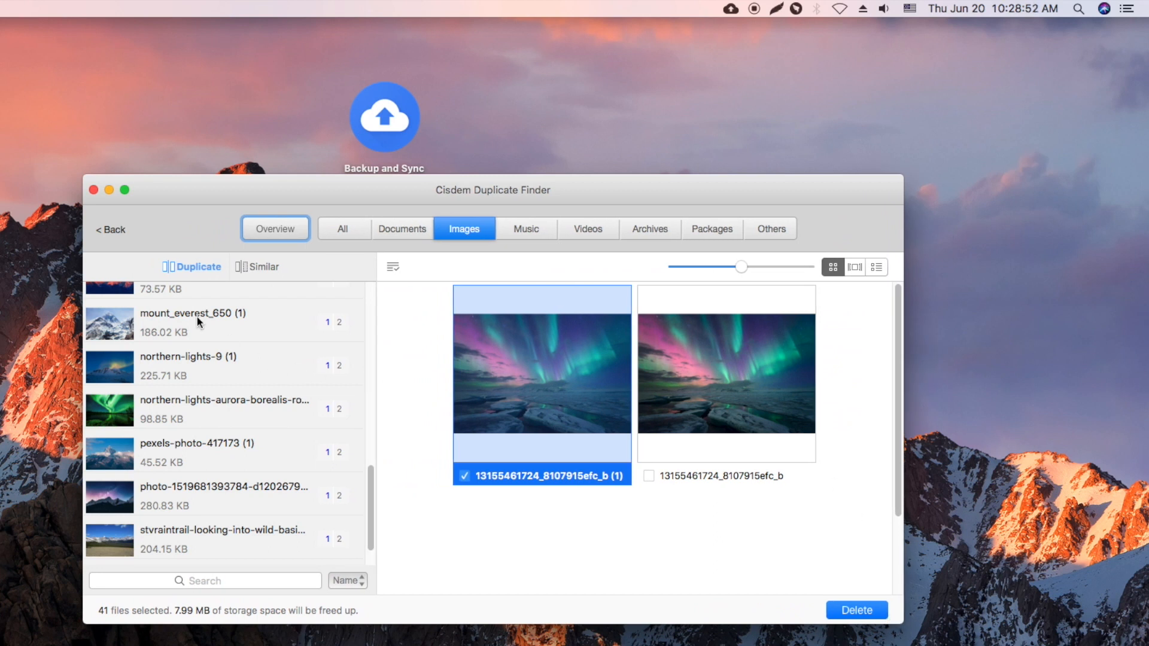
Review the pexels-photo-417173, 2018_banner and 48396304_303 pairs in preview and grid, enlarging thumbnails
{"action": "left_click", "coordinate": [197, 448]}
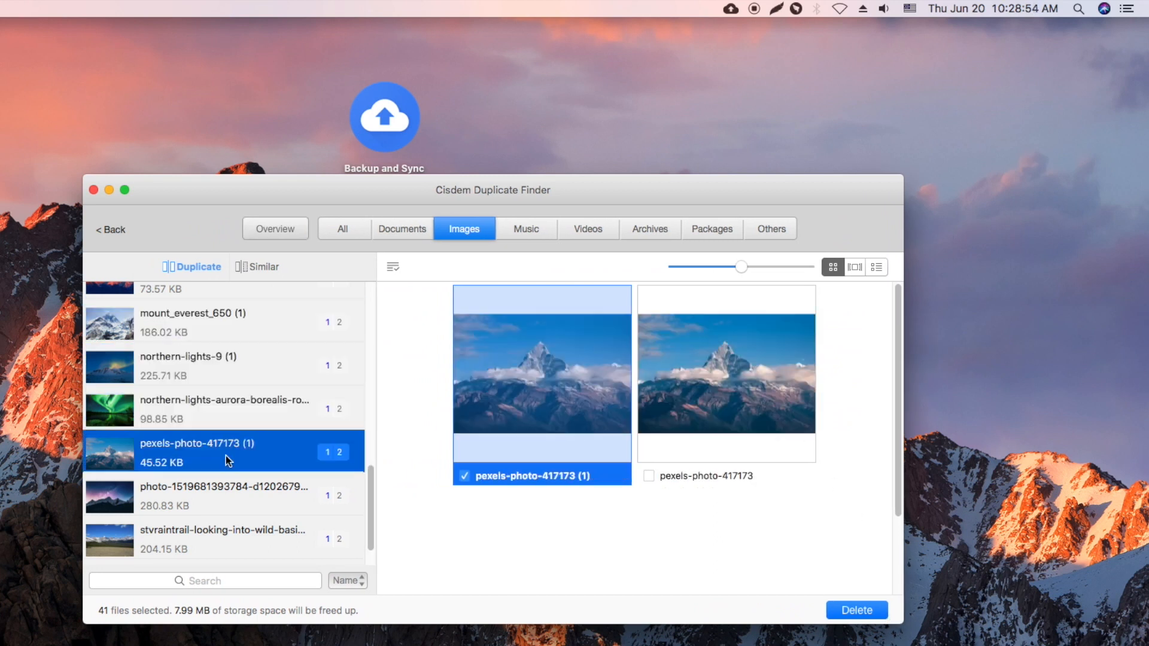
{"action": "left_click", "coordinate": [220, 501]}
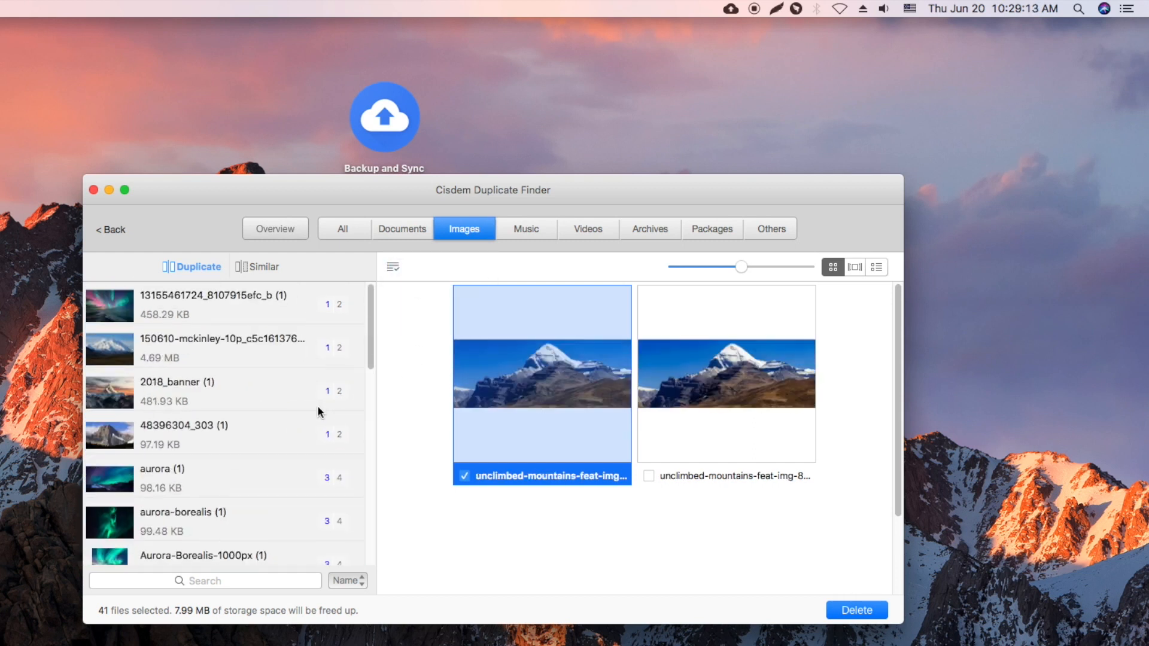
{"action": "left_click", "coordinate": [177, 391]}
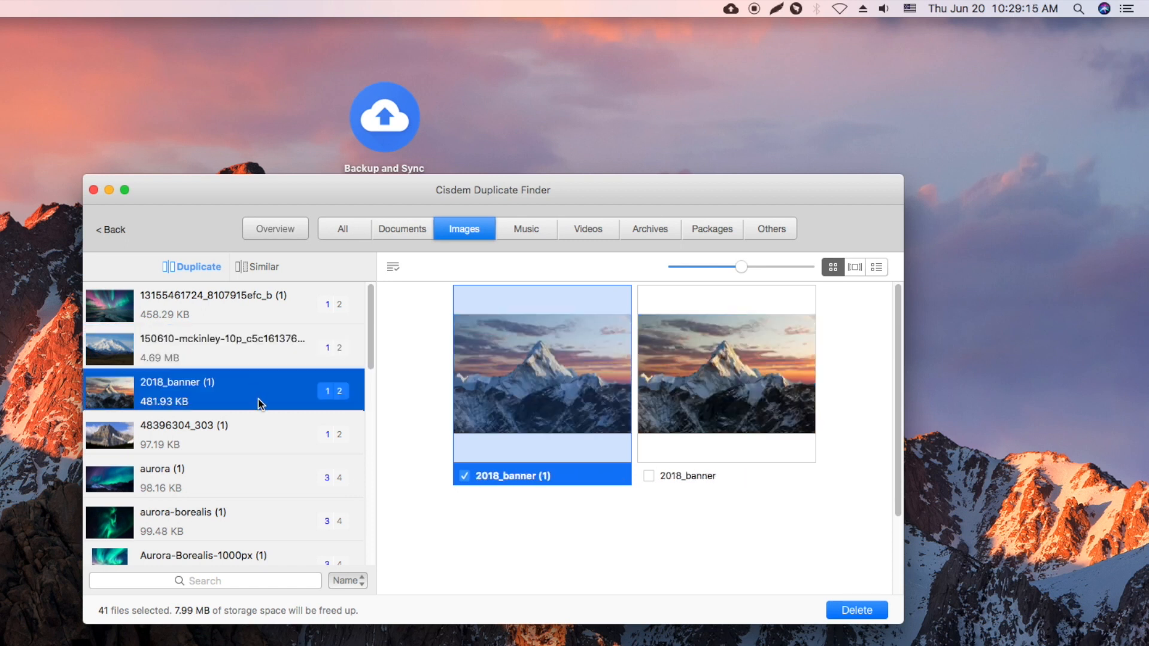
{"action": "left_click", "coordinate": [854, 266]}
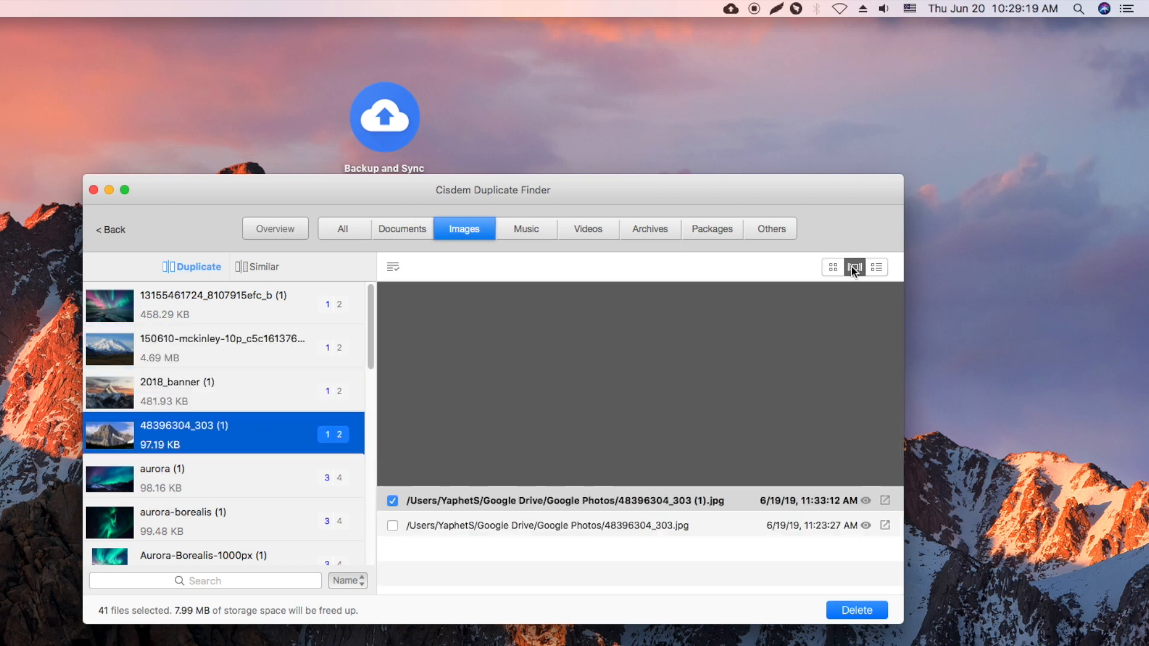
{"action": "left_click", "coordinate": [855, 266]}
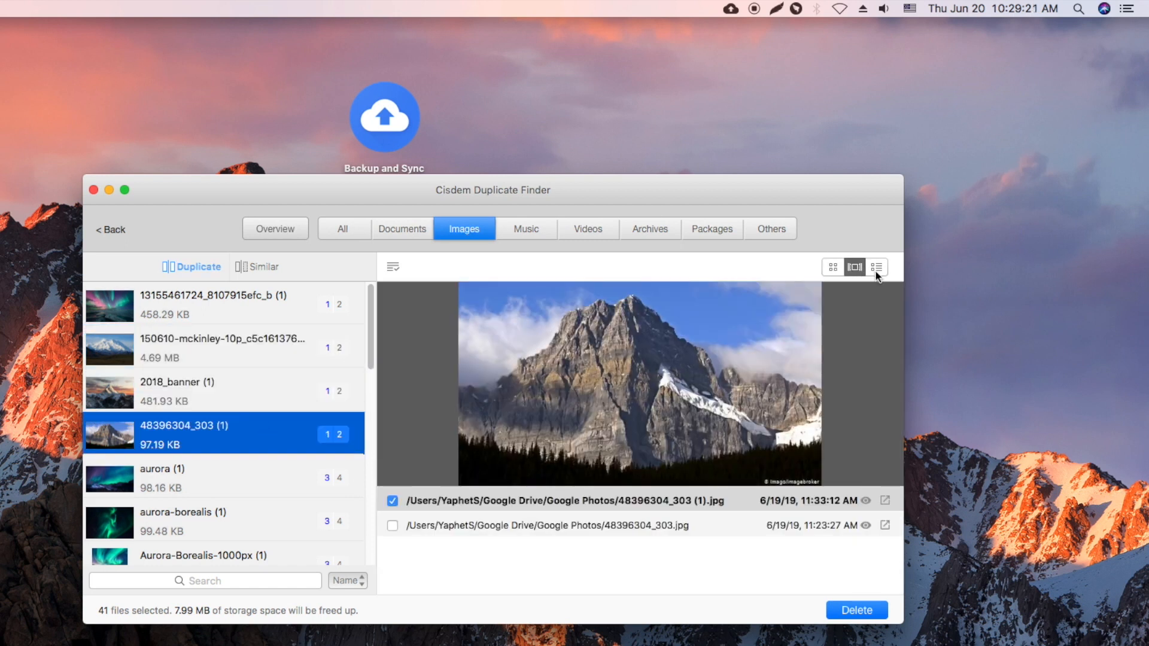
{"action": "left_click", "coordinate": [855, 265]}
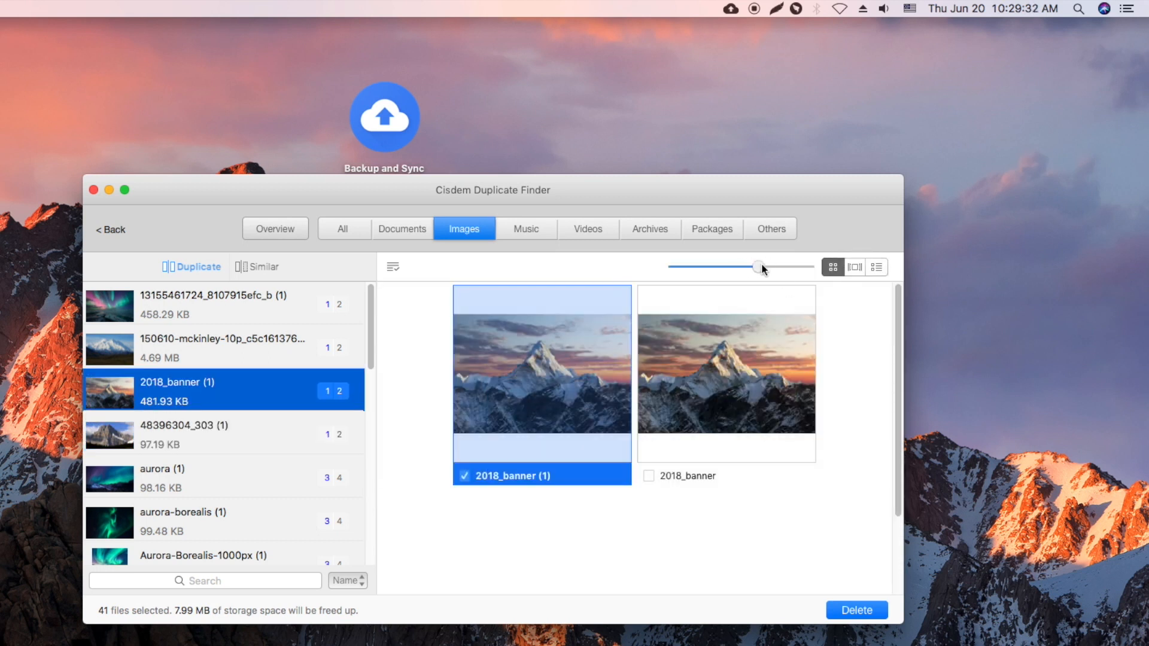
{"action": "left_click_drag", "start_coordinate": [758, 267], "coordinate": [771, 267]}
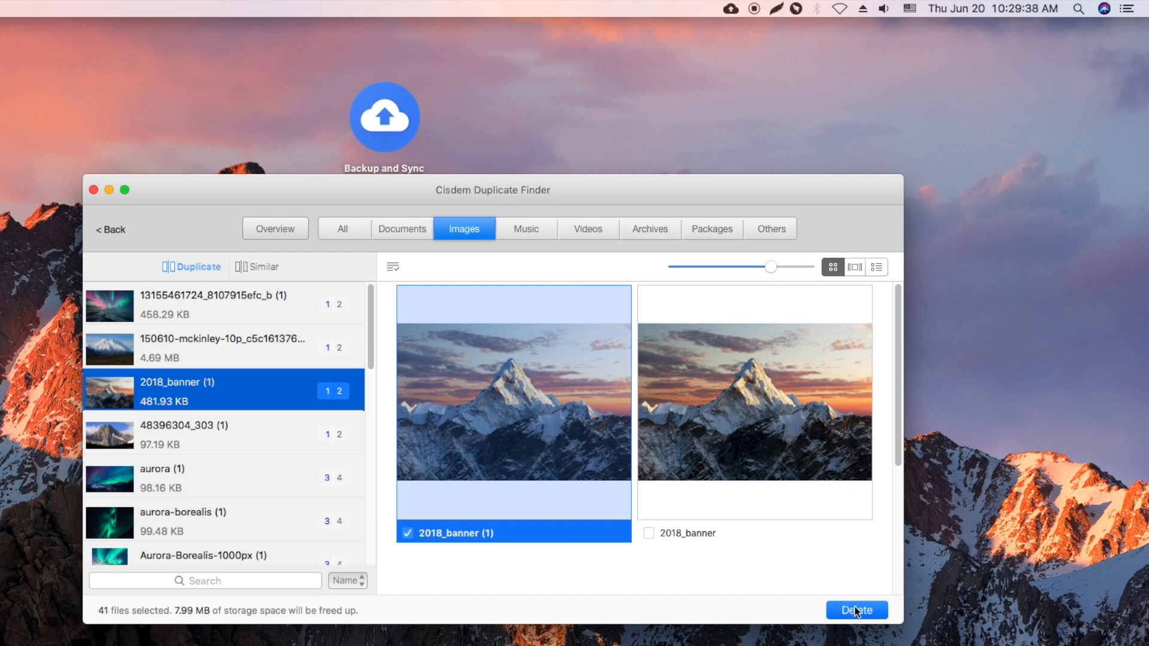
Move the 41 selected duplicate images to the Trash
{"action": "left_click", "coordinate": [856, 610]}
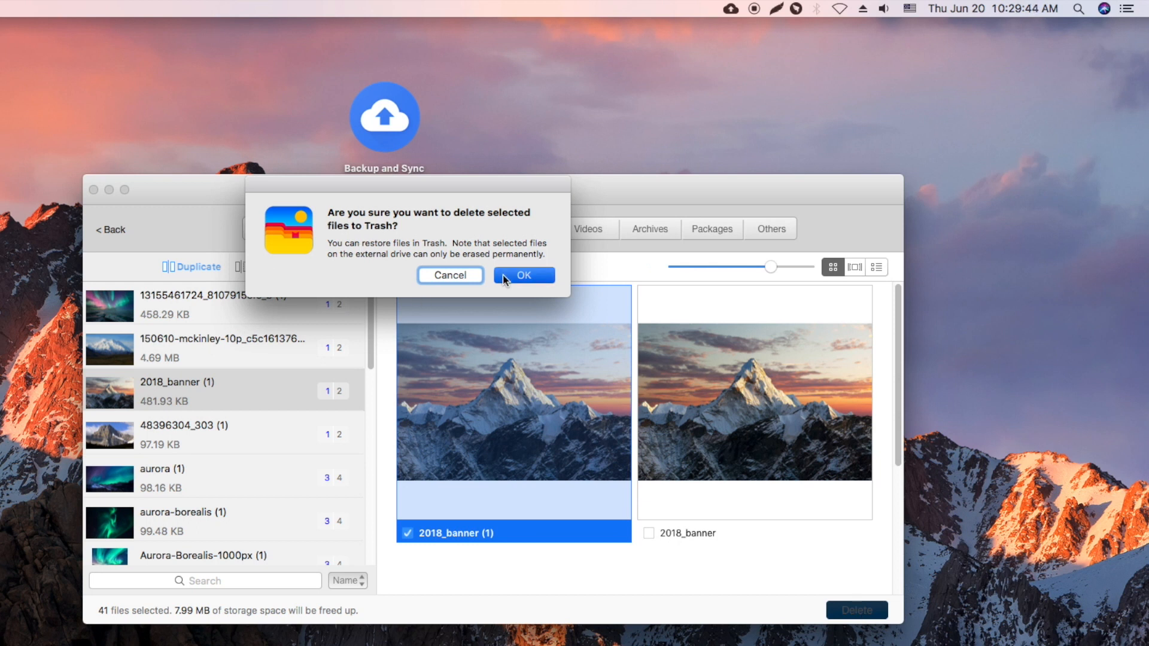
{"action": "left_click", "coordinate": [522, 275]}
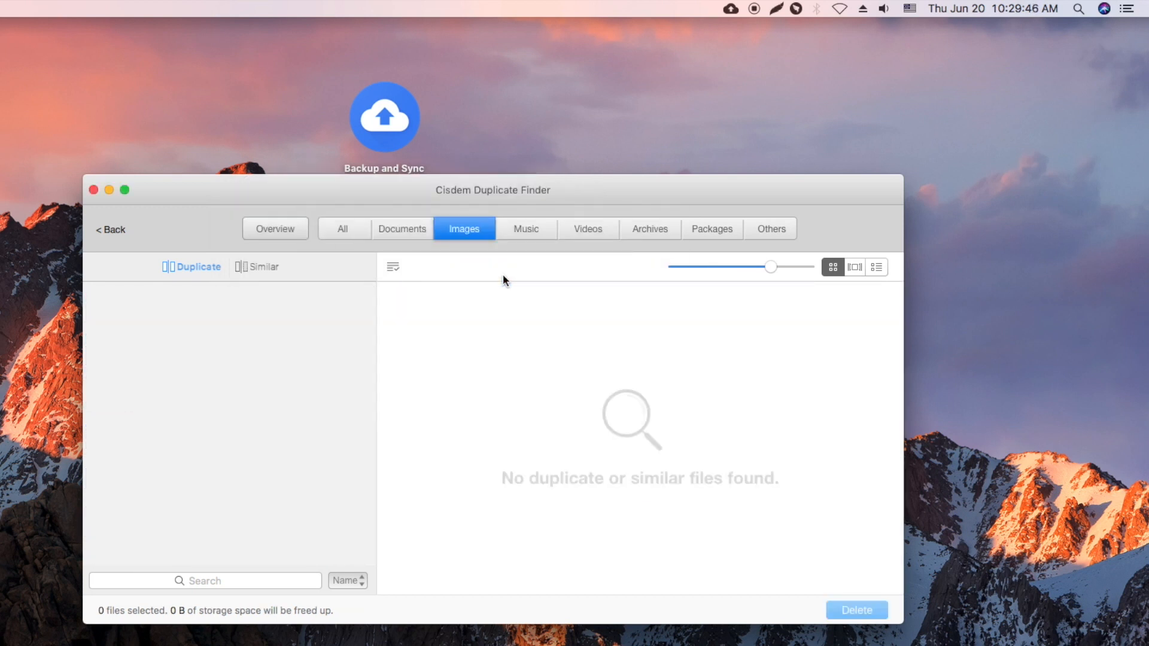
{"action": "mouse_move", "coordinate": [727, 11]}
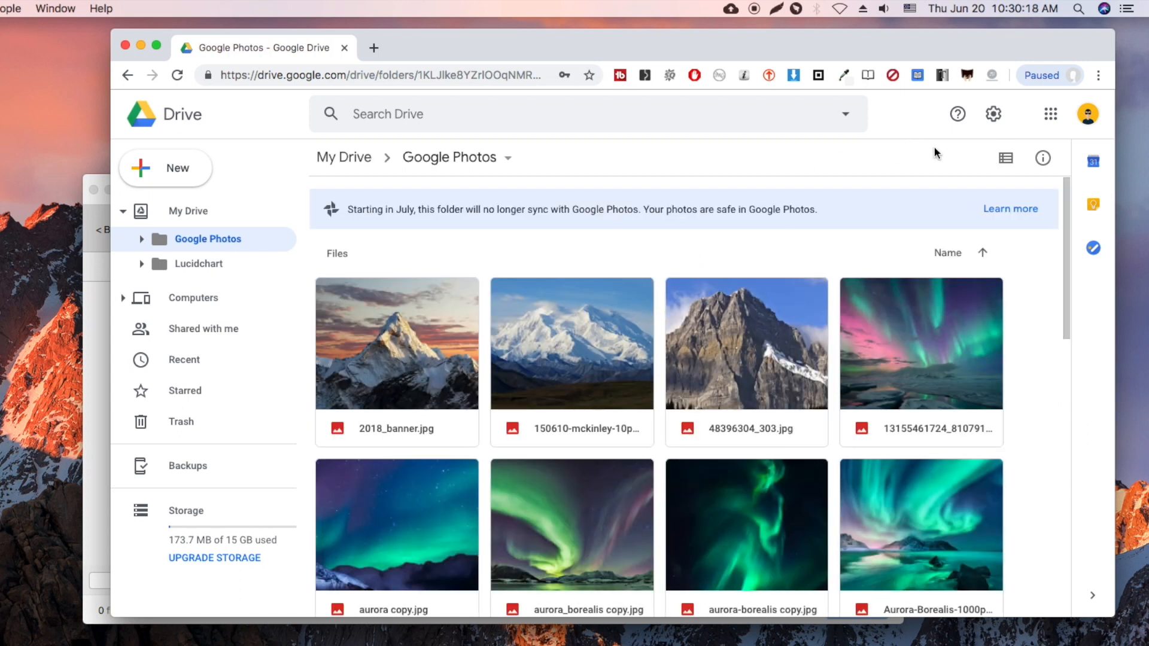
{"action": "scroll", "scroll_direction": "down", "scroll_amount": 3}
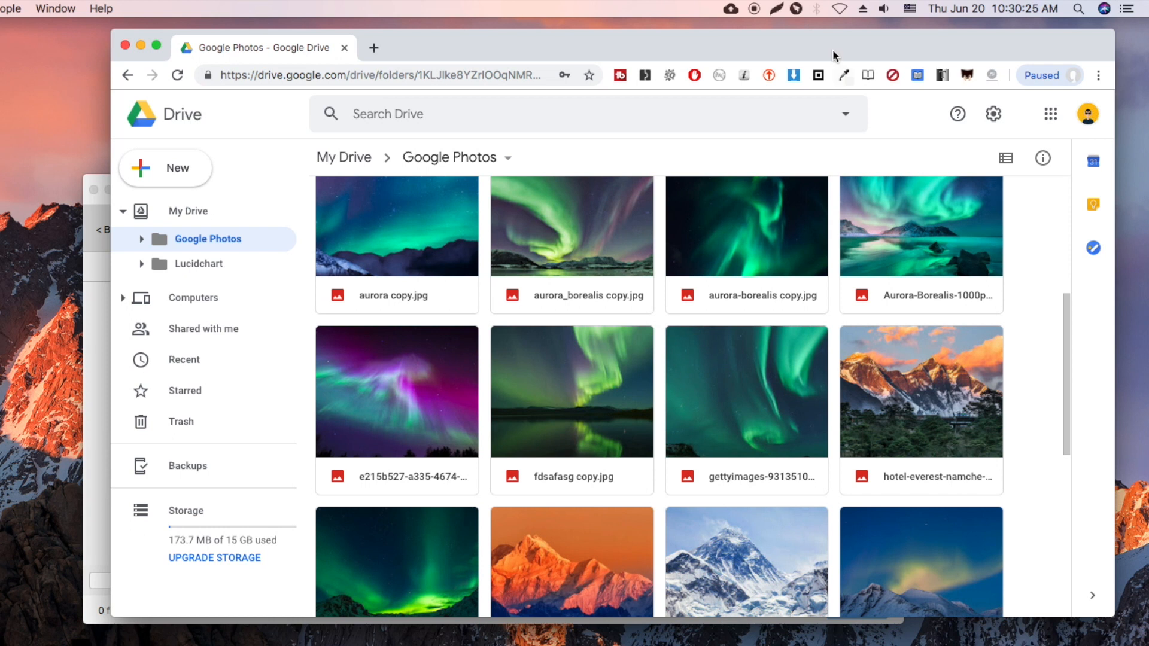
{"action": "scroll", "scroll_direction": "down", "scroll_amount": 3}
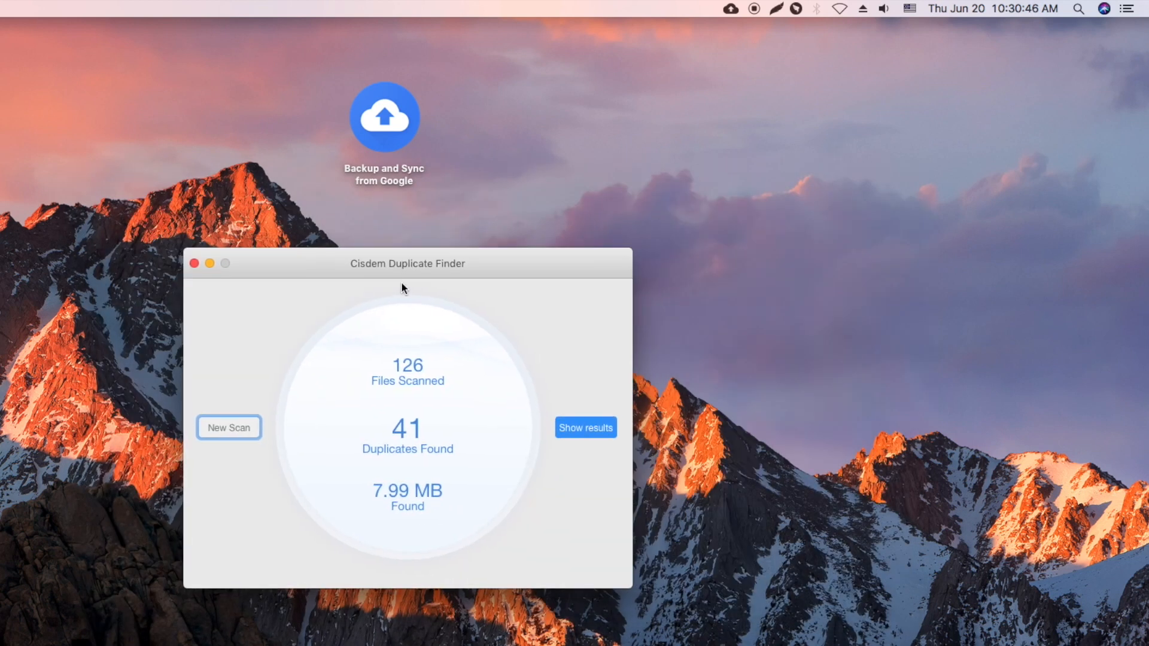
Start a new scan, add the Downloads folder, and open the scan preferences
{"action": "left_click", "coordinate": [228, 428]}
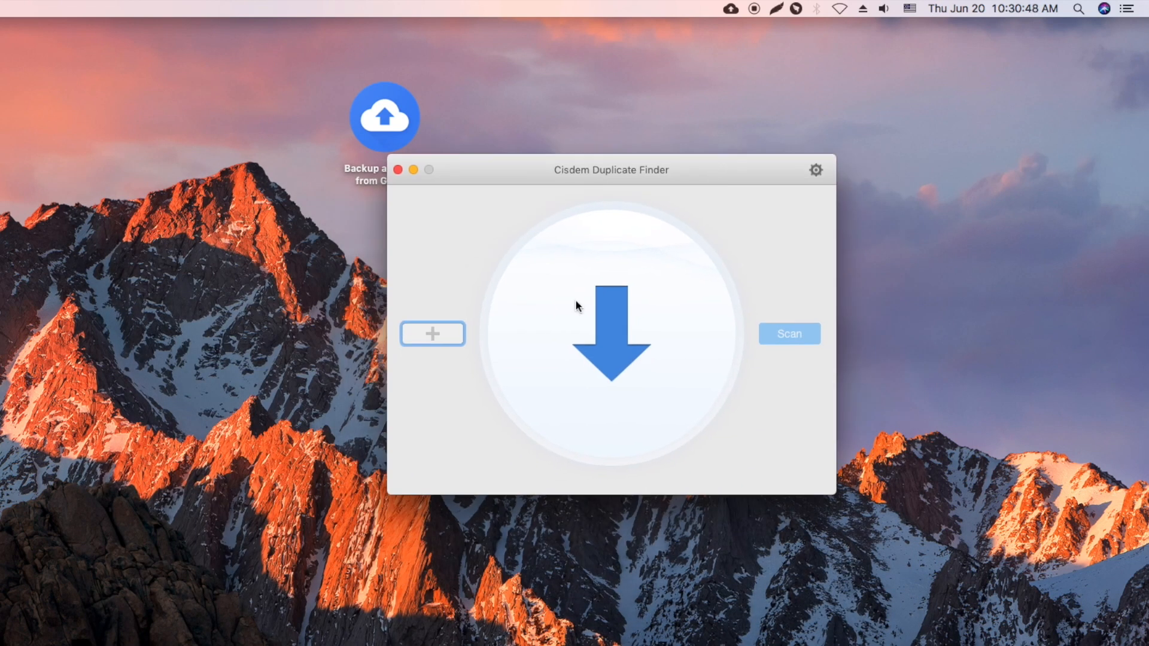
{"action": "left_click", "coordinate": [431, 334]}
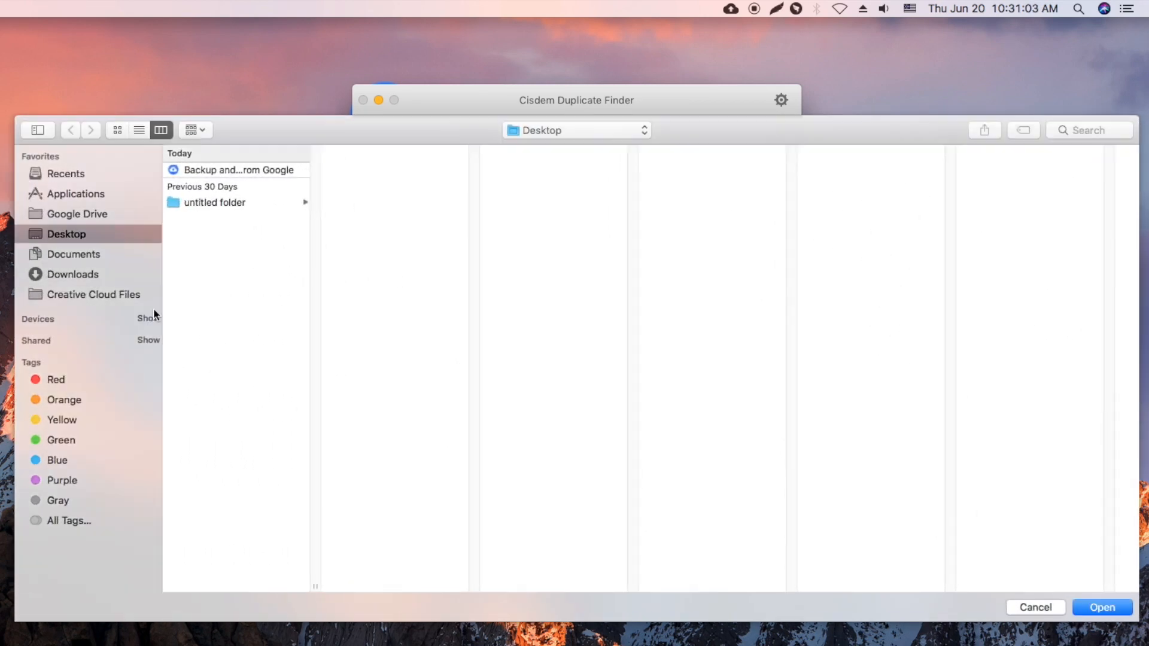
{"action": "left_click", "coordinate": [72, 253]}
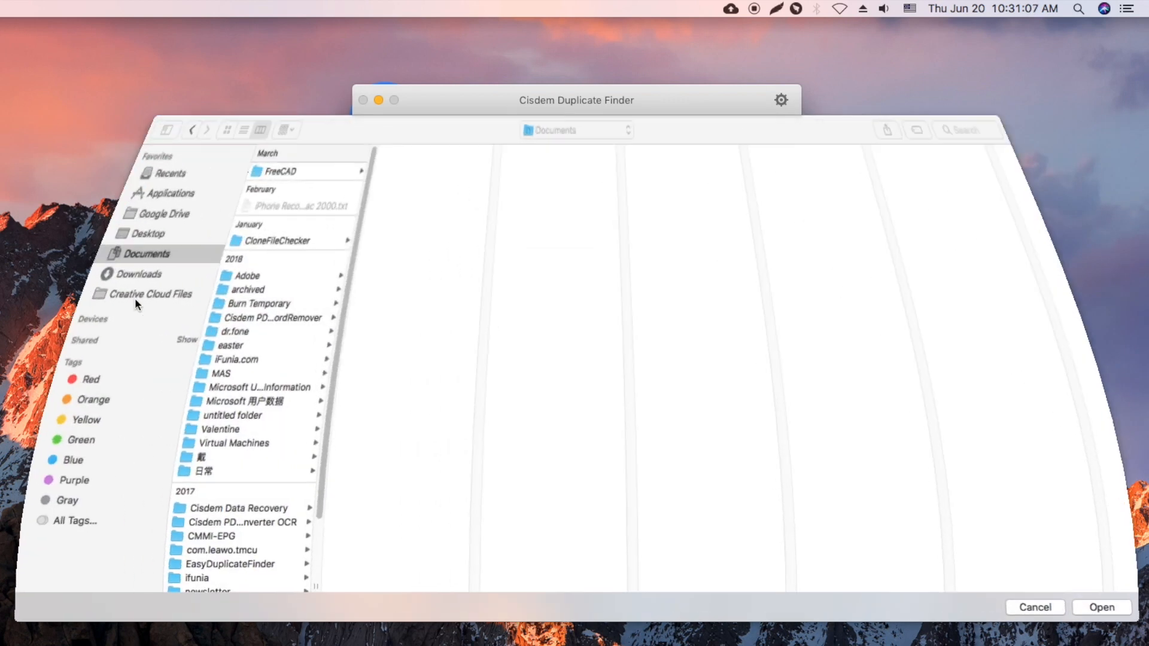
{"action": "left_click", "coordinate": [71, 274]}
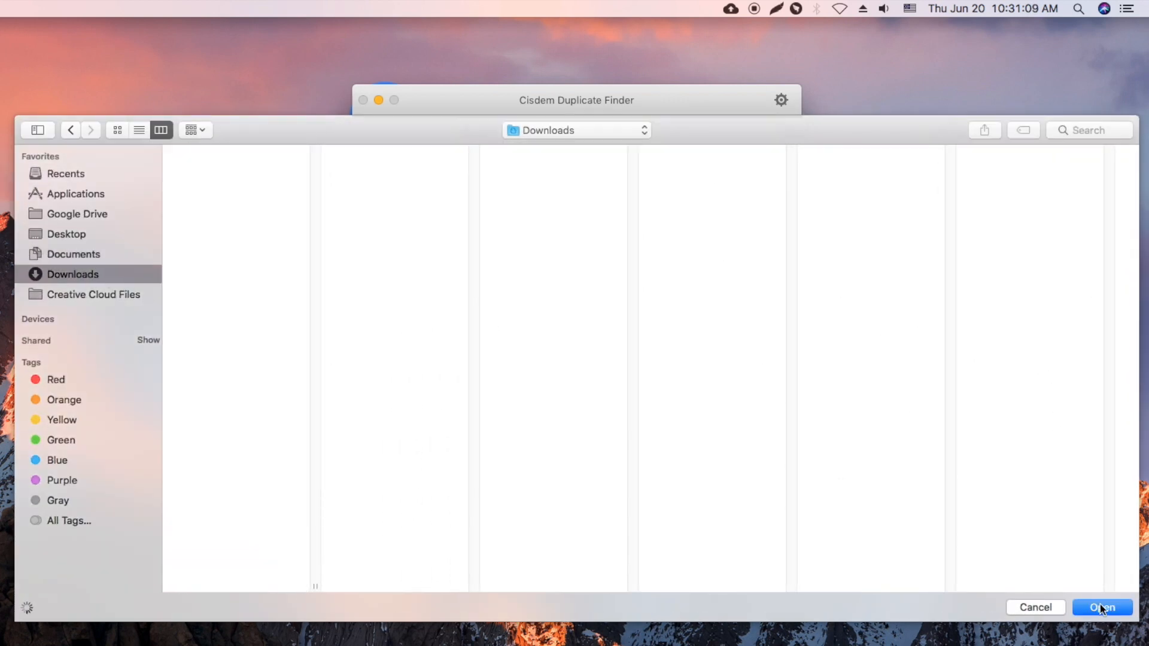
{"action": "left_click", "coordinate": [1102, 608]}
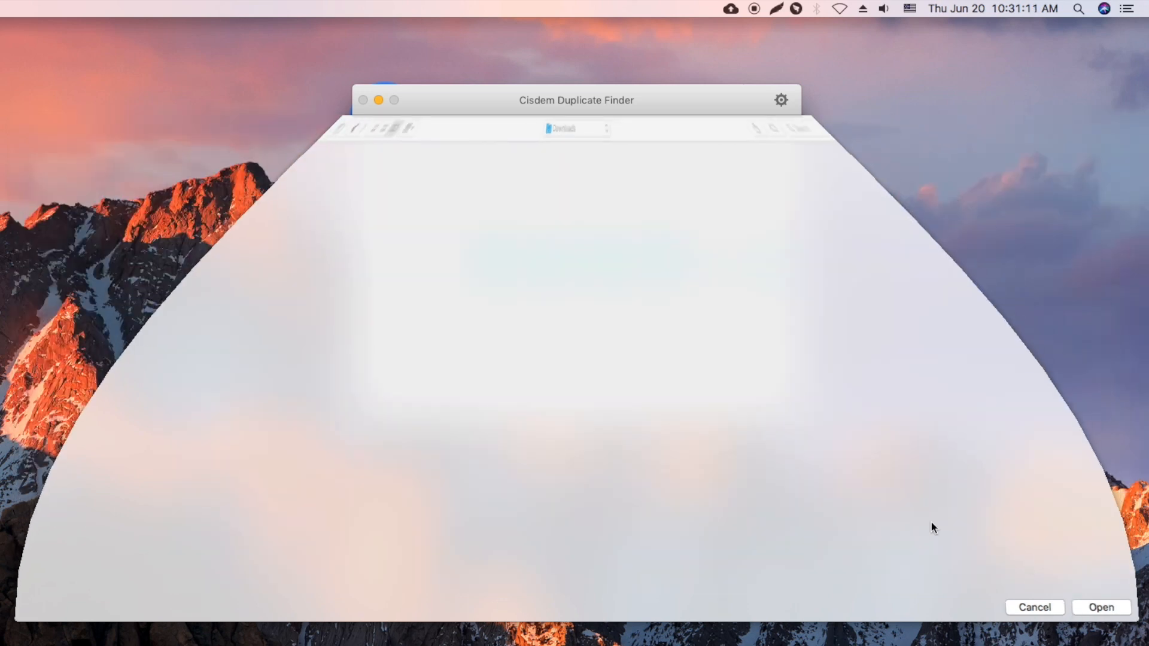
{"action": "left_click", "coordinate": [780, 100]}
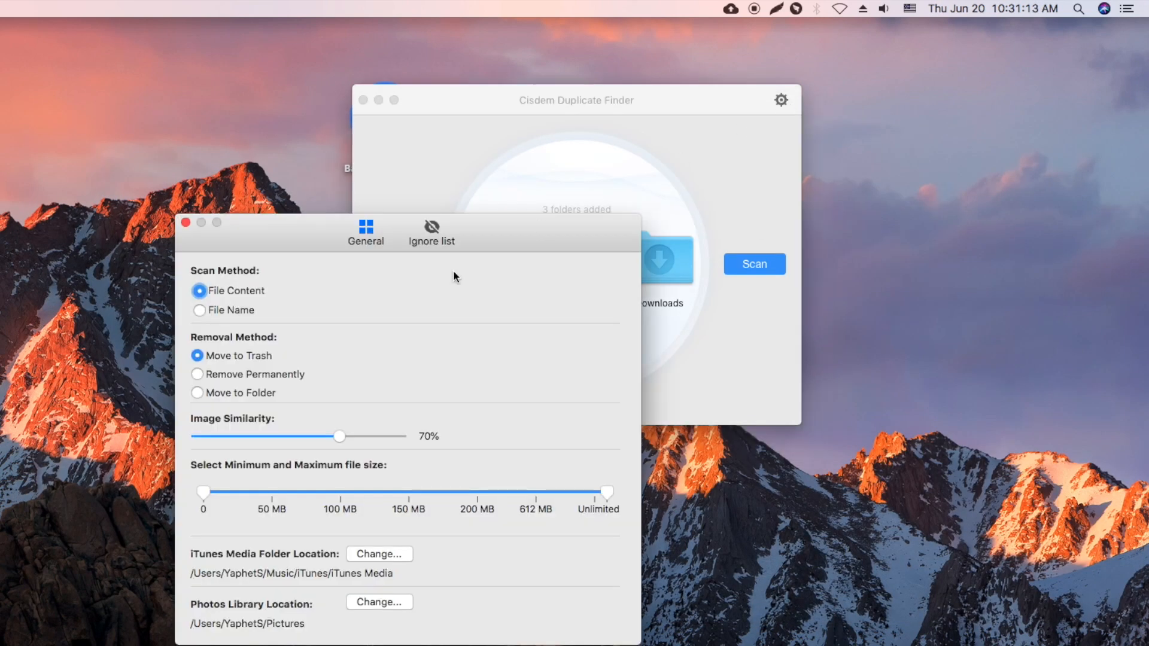
{"action": "mouse_move", "coordinate": [228, 322]}
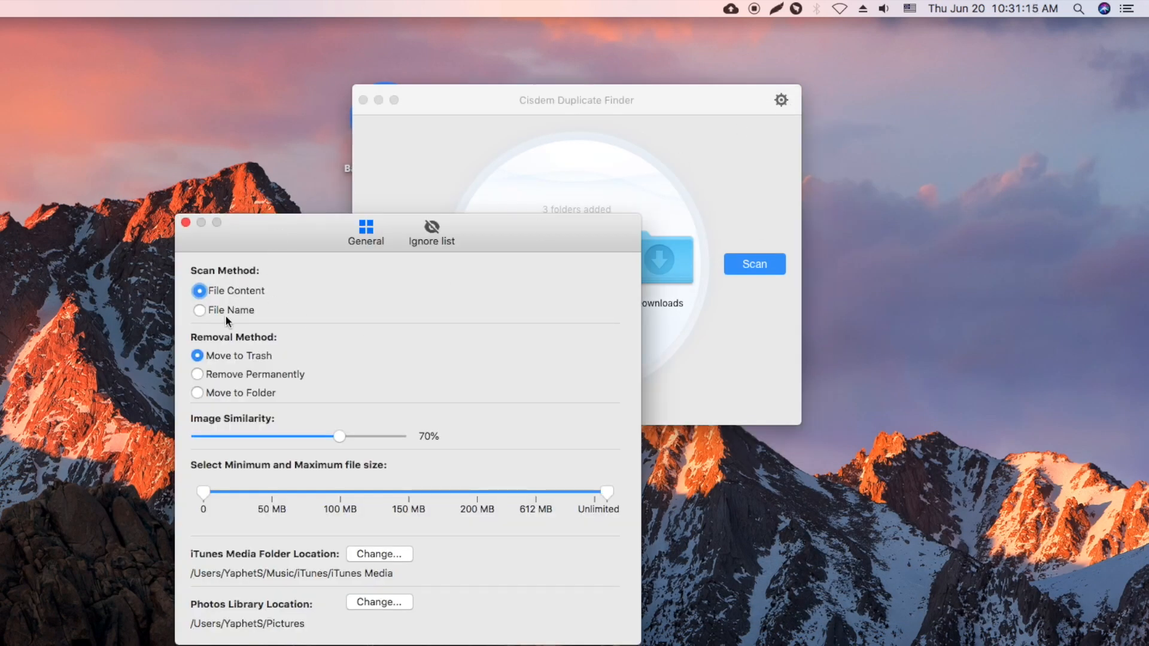
{"action": "mouse_move", "coordinate": [324, 457]}
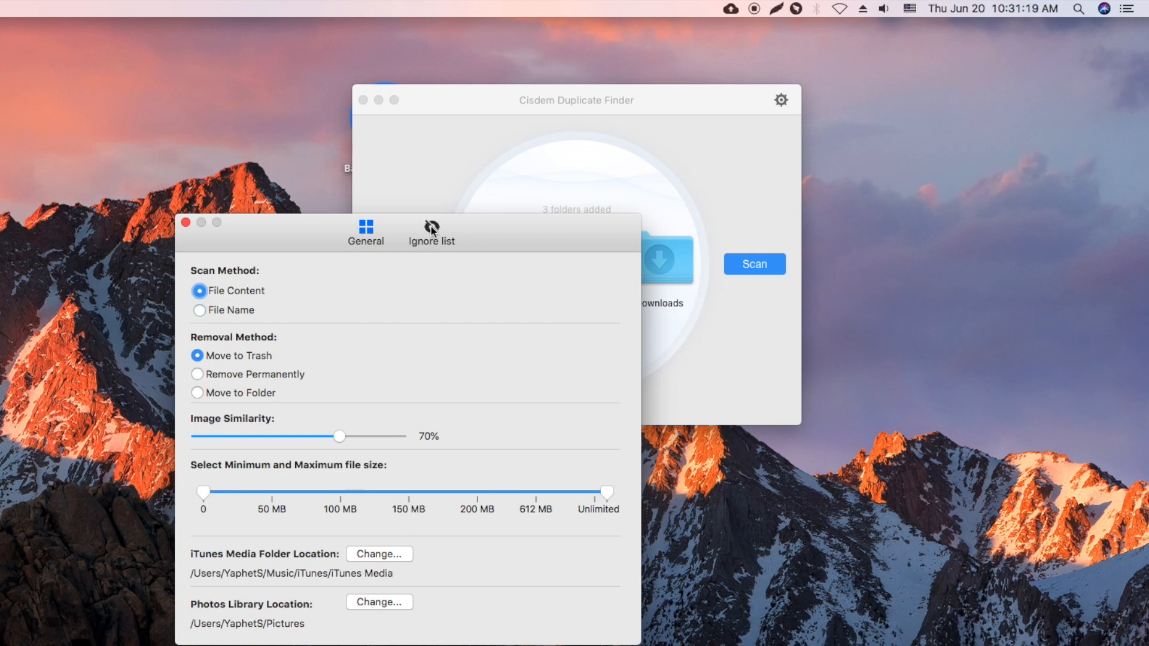
{"action": "left_click", "coordinate": [432, 228]}
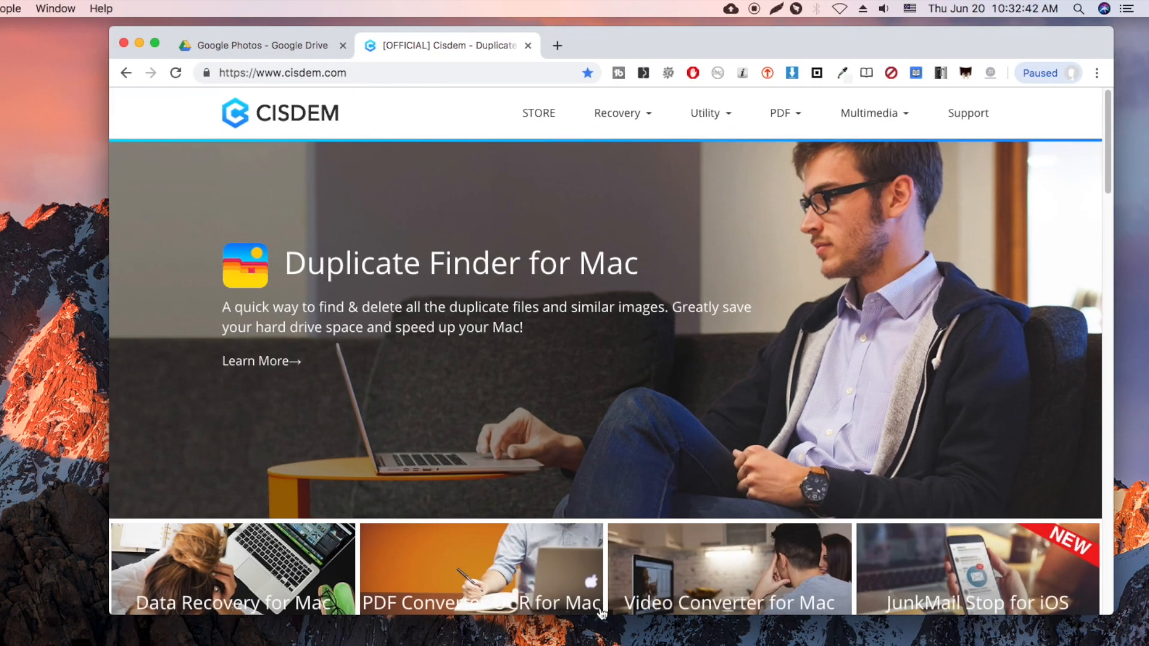
Open the Duplicate Finder for Mac page on cisdem.com and scroll to its feature list
{"action": "left_click", "coordinate": [256, 360]}
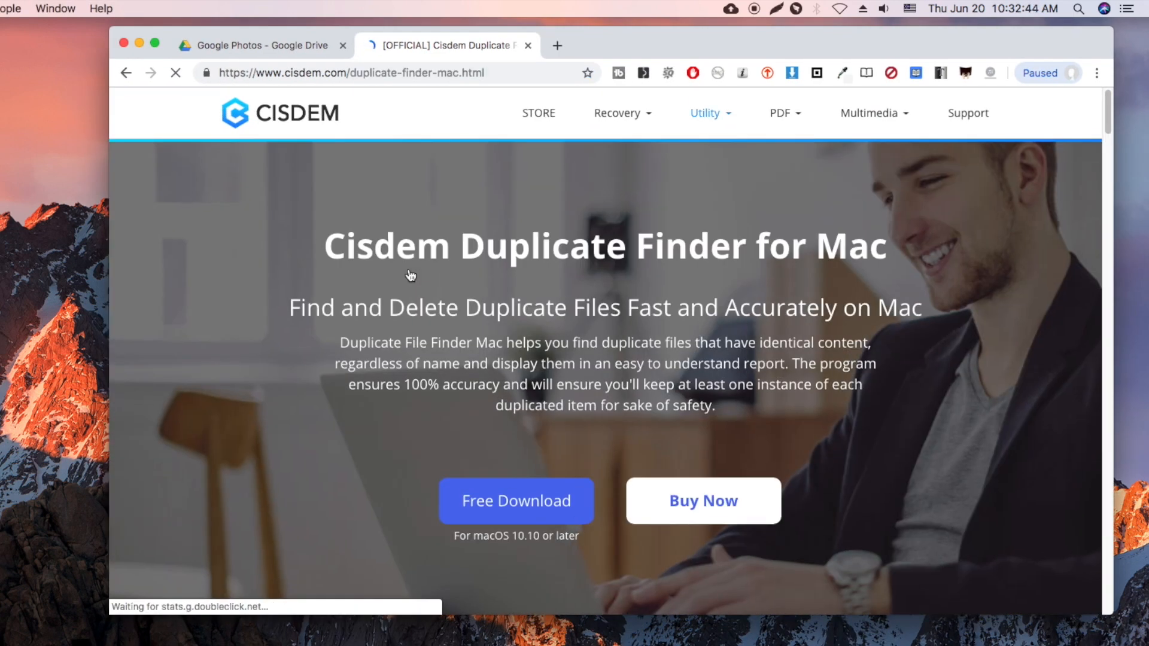
{"action": "scroll", "scroll_direction": "down", "scroll_amount": 3}
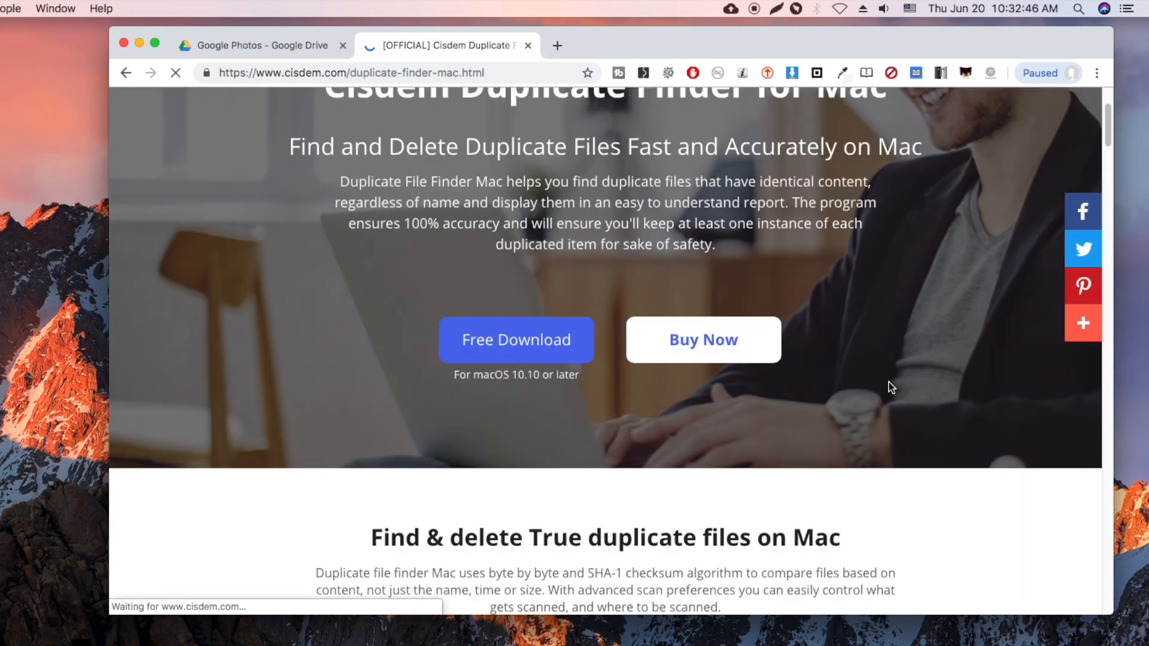
{"action": "scroll", "scroll_direction": "down", "scroll_amount": 3}
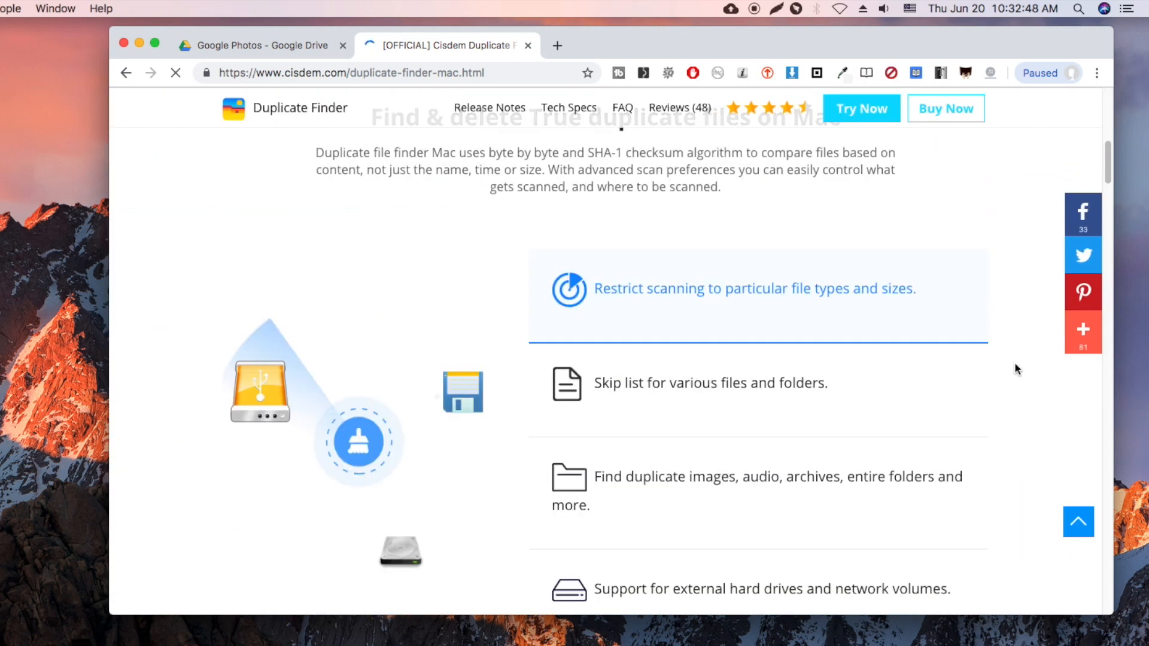